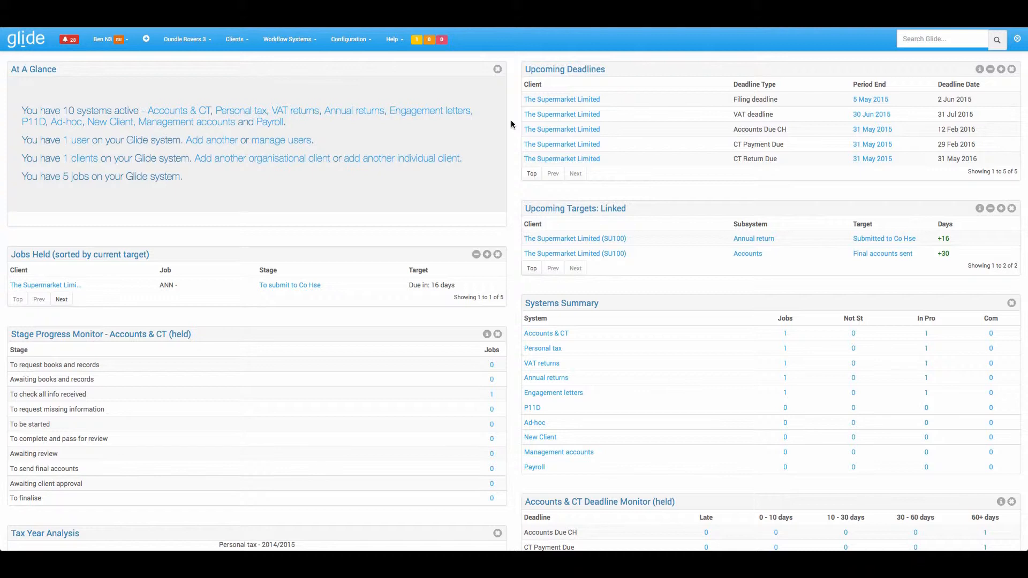
pyautogui.moveTo(580, 266)
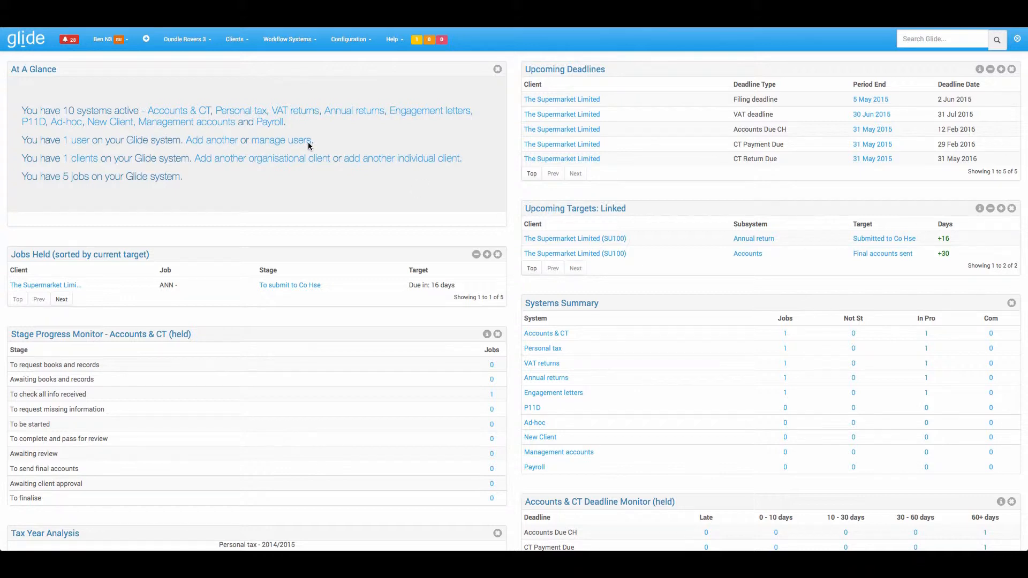
pyautogui.moveTo(236, 40)
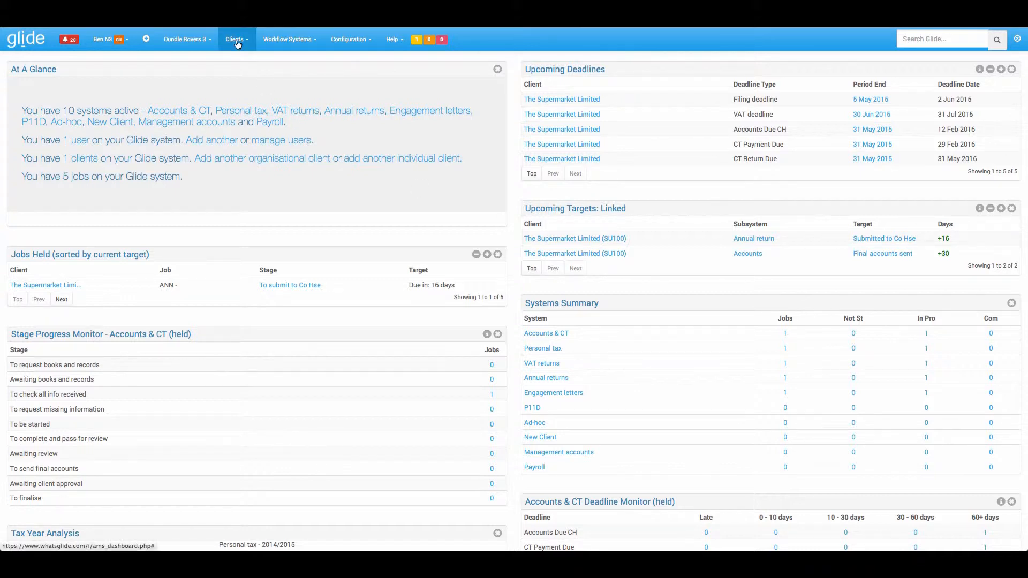
# Start a new organisation client named Apple Ltd with unique ID AP
pyautogui.click(235, 38)
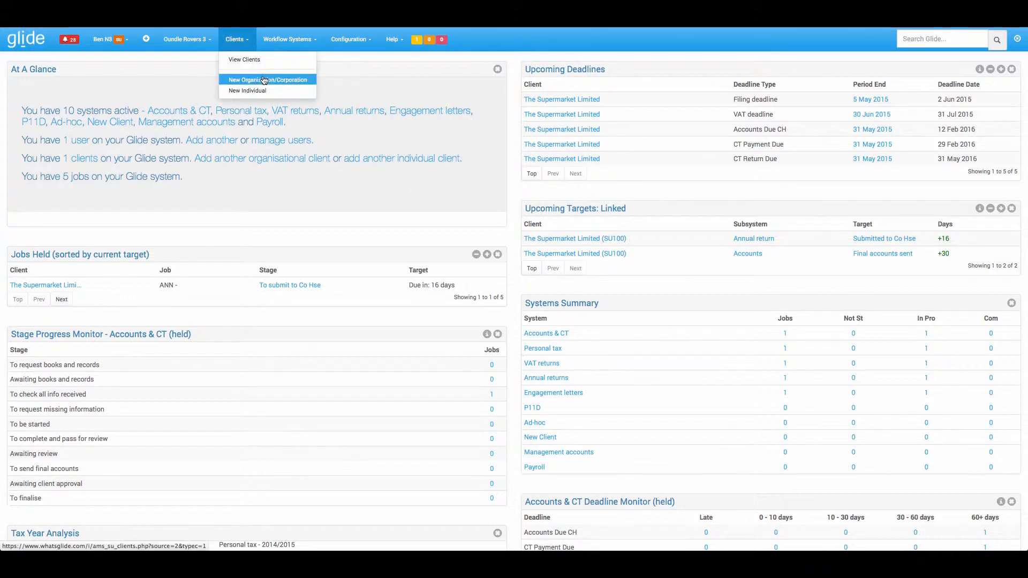
pyautogui.click(267, 79)
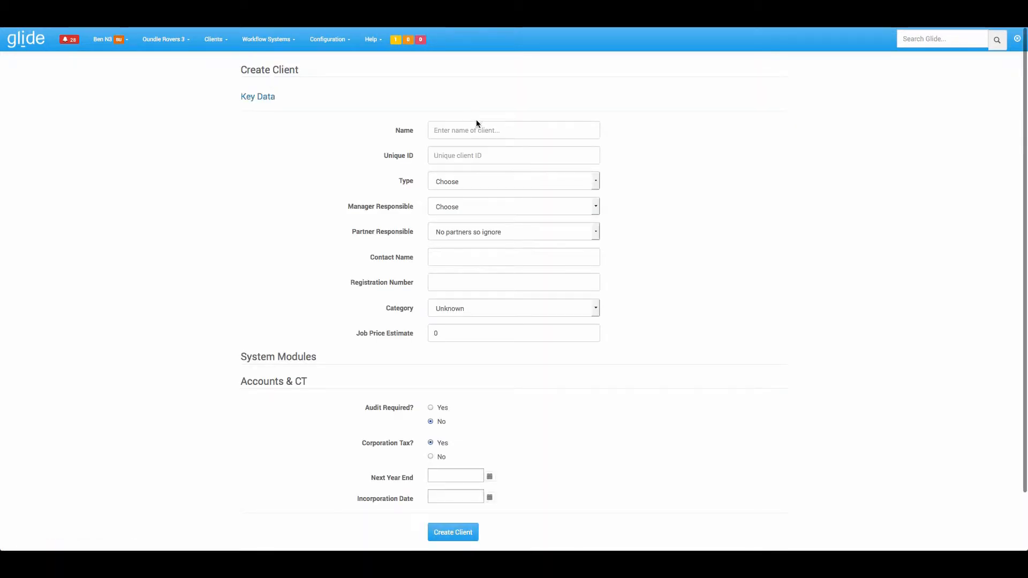
pyautogui.write('Apple Ltd')
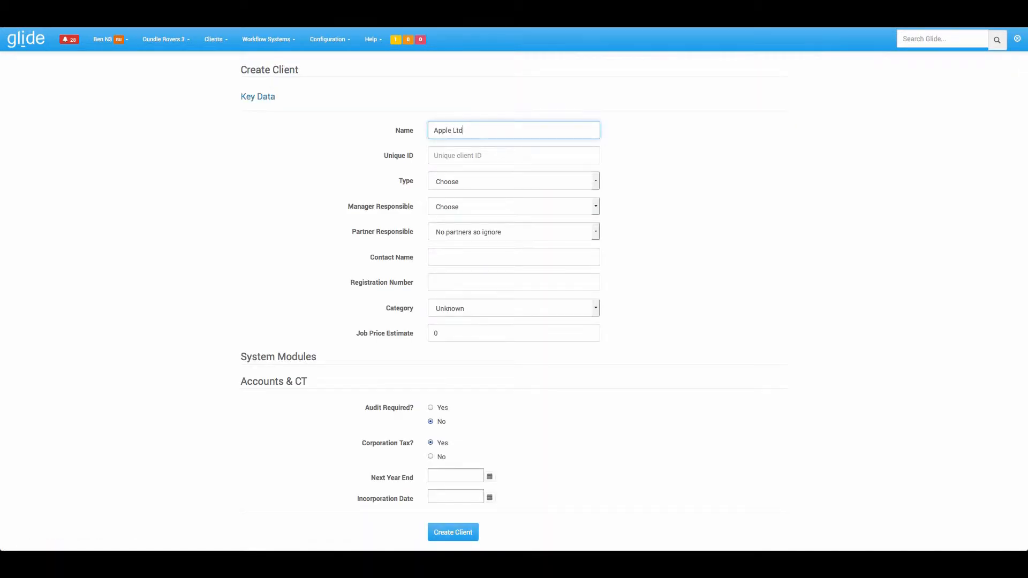
pyautogui.write('AP1')
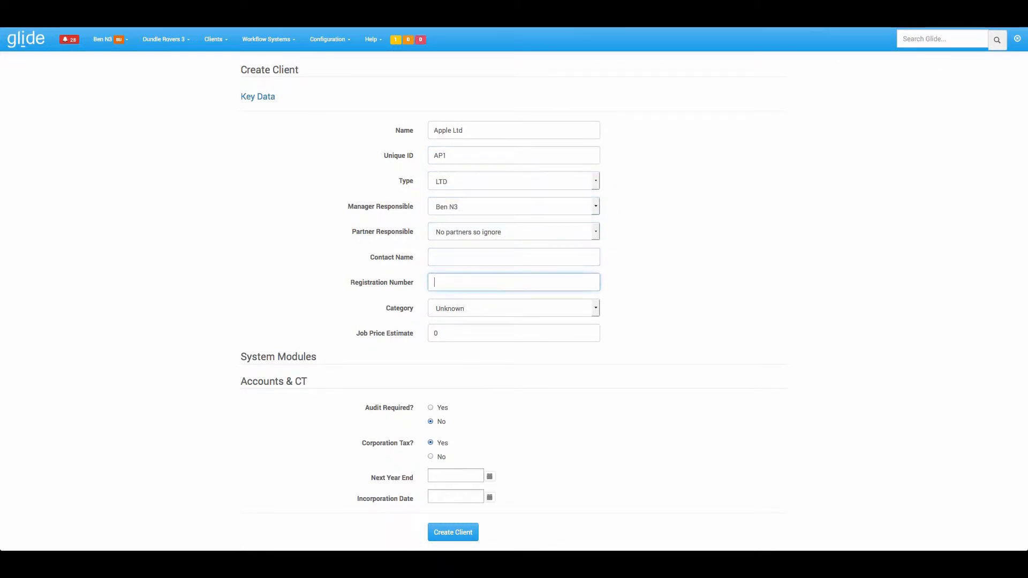
# Set the incorporation date to 11 Mar 2014 using the calendar year picker
pyautogui.scroll(-3)
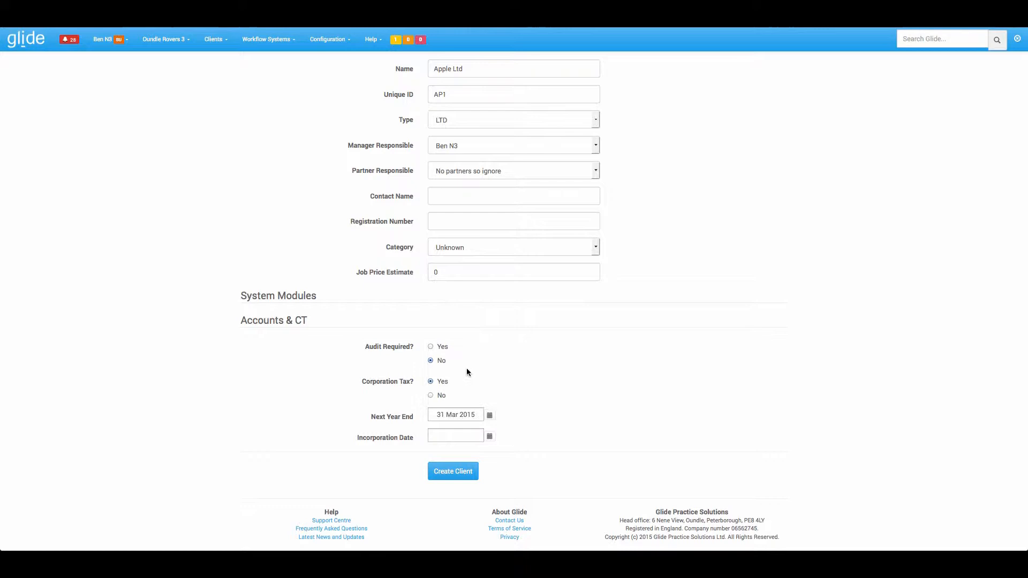
pyautogui.click(489, 436)
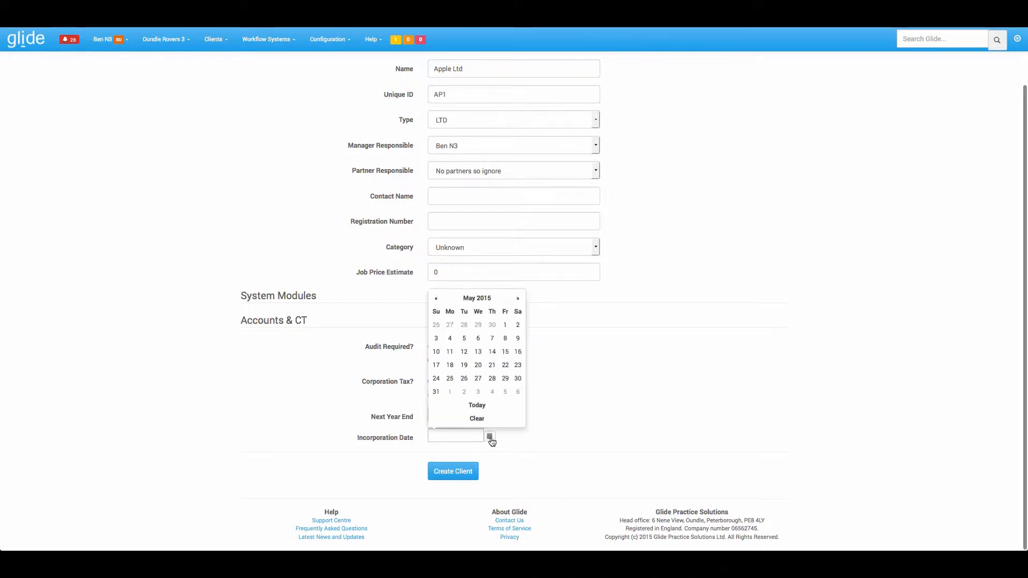
pyautogui.click(476, 299)
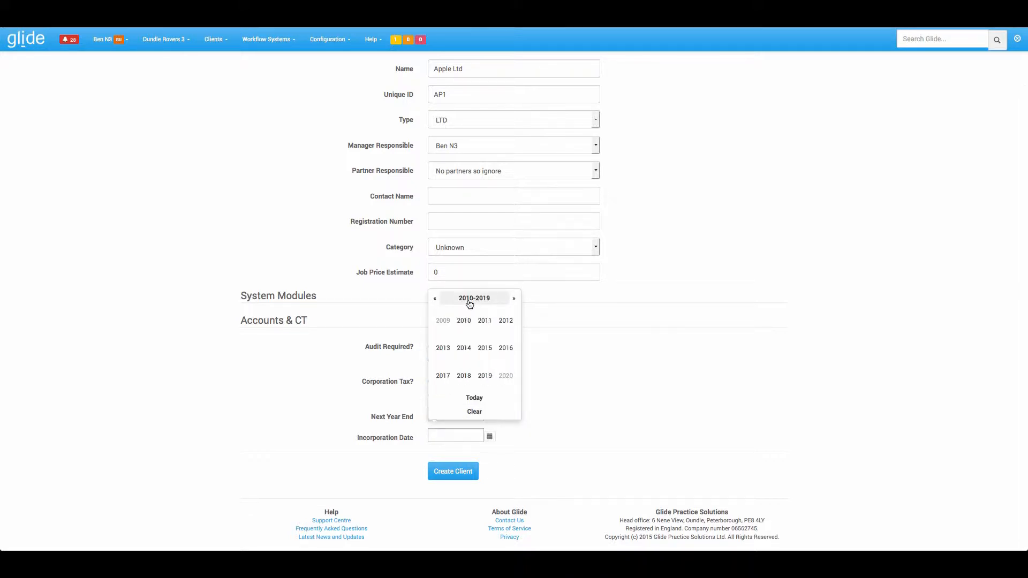
pyautogui.click(463, 347)
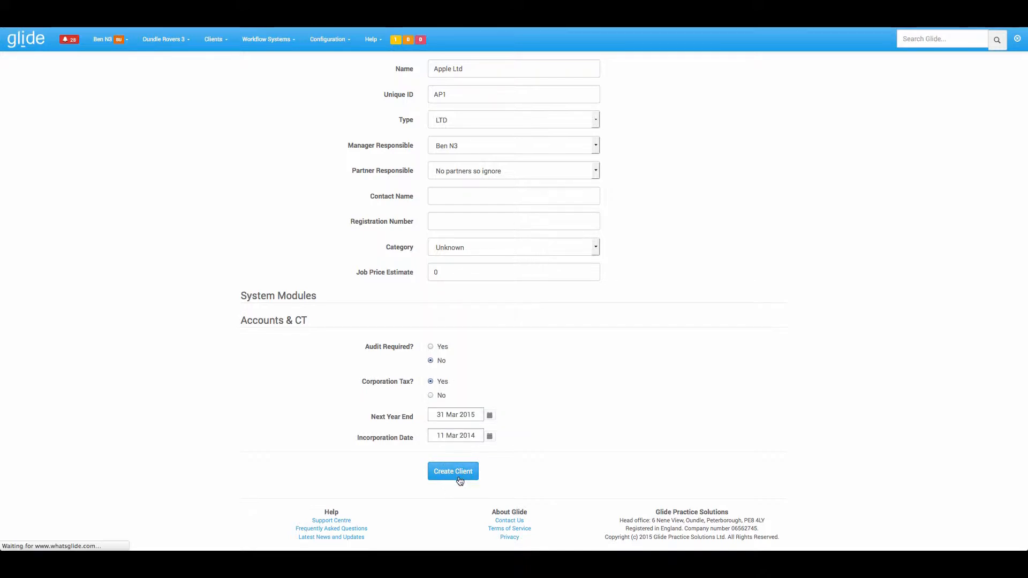
# Create the Apple Ltd client and view its accounts details and summary
pyautogui.click(452, 471)
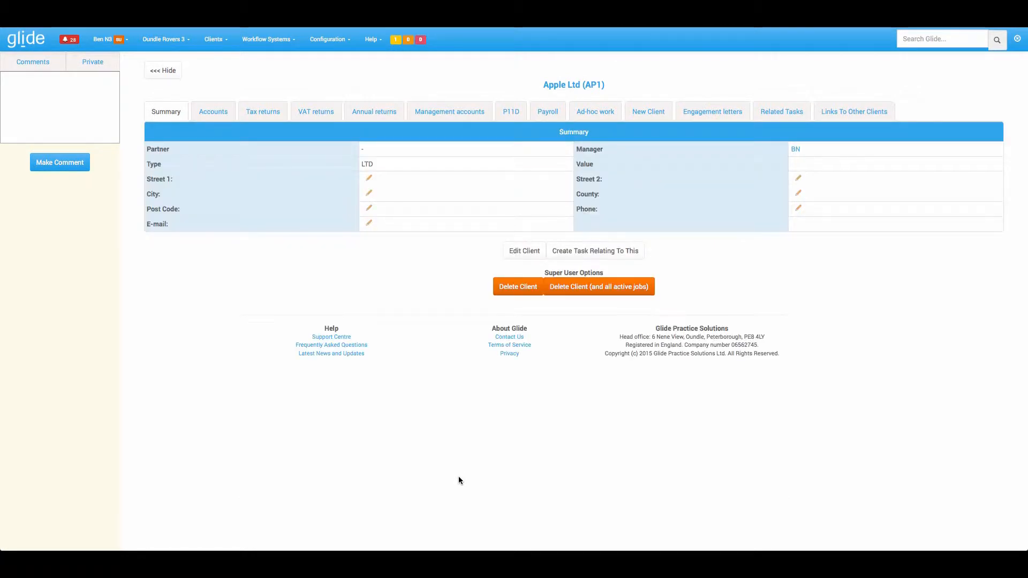
pyautogui.moveTo(305, 250)
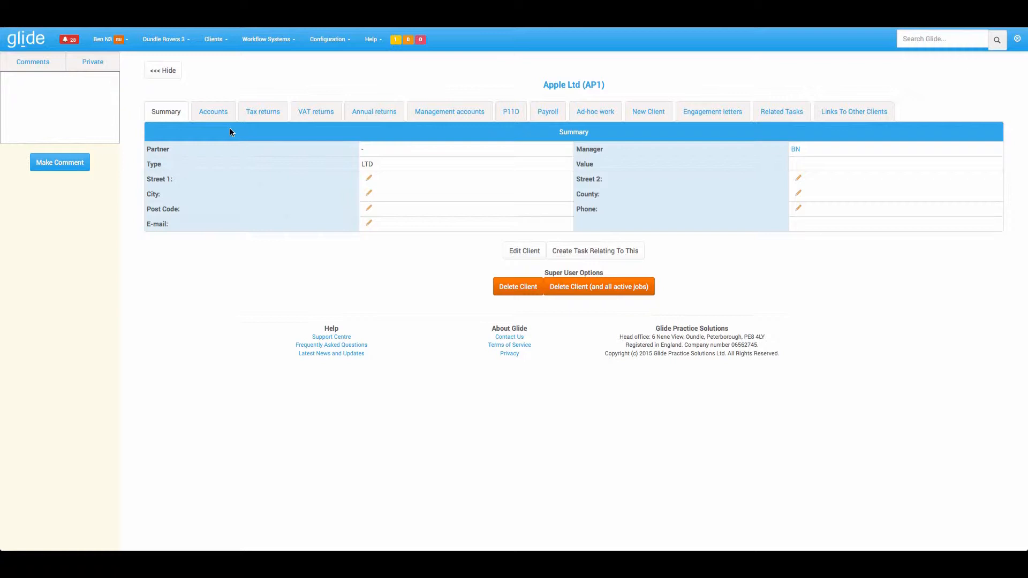
pyautogui.click(212, 110)
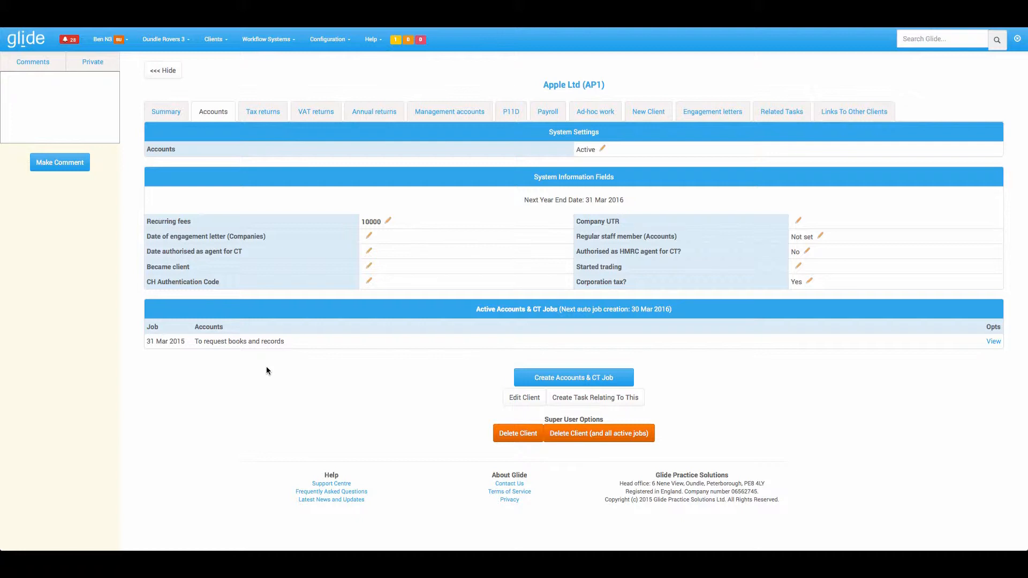
pyautogui.moveTo(539, 95)
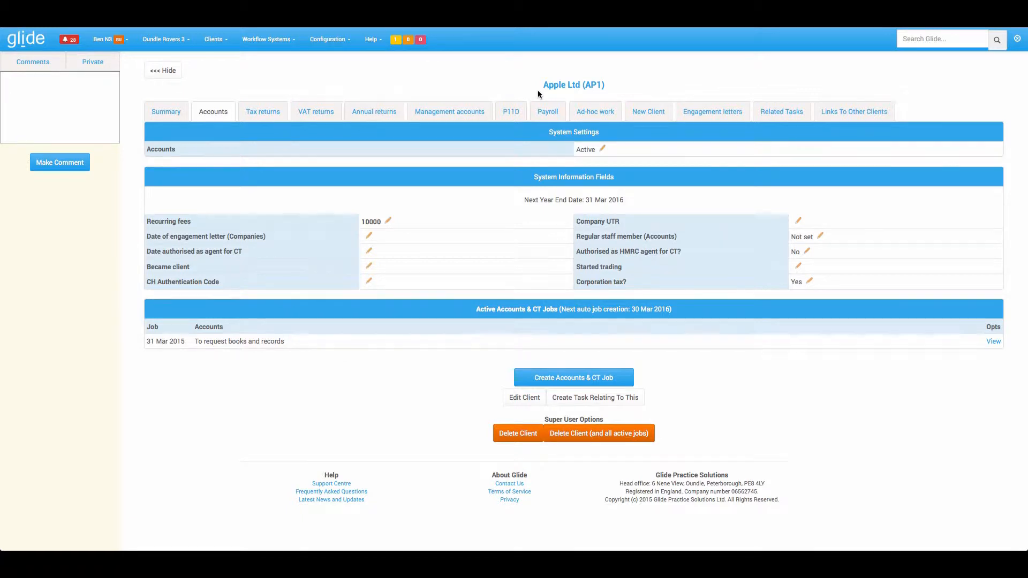
pyautogui.moveTo(527, 247)
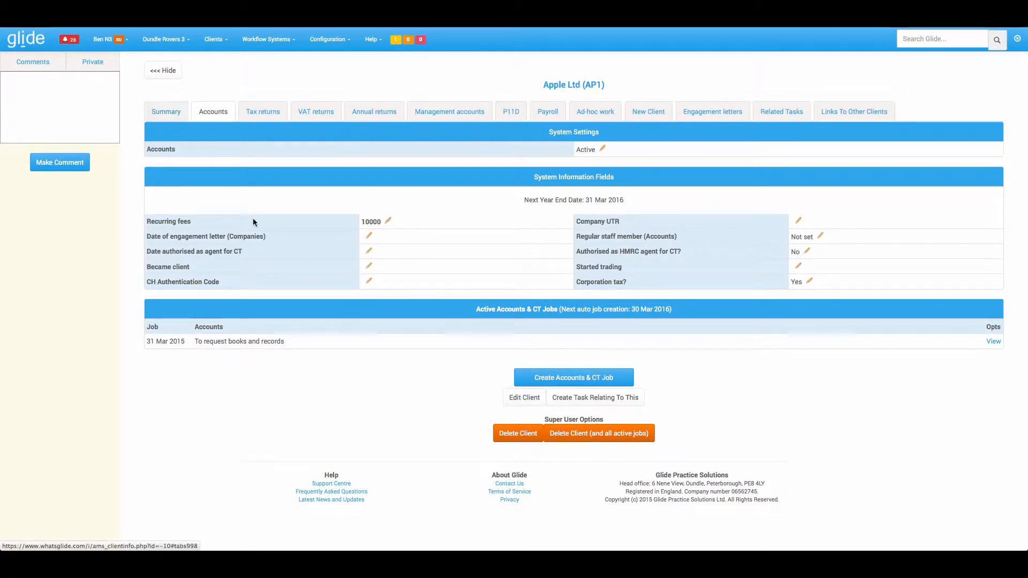
pyautogui.click(166, 110)
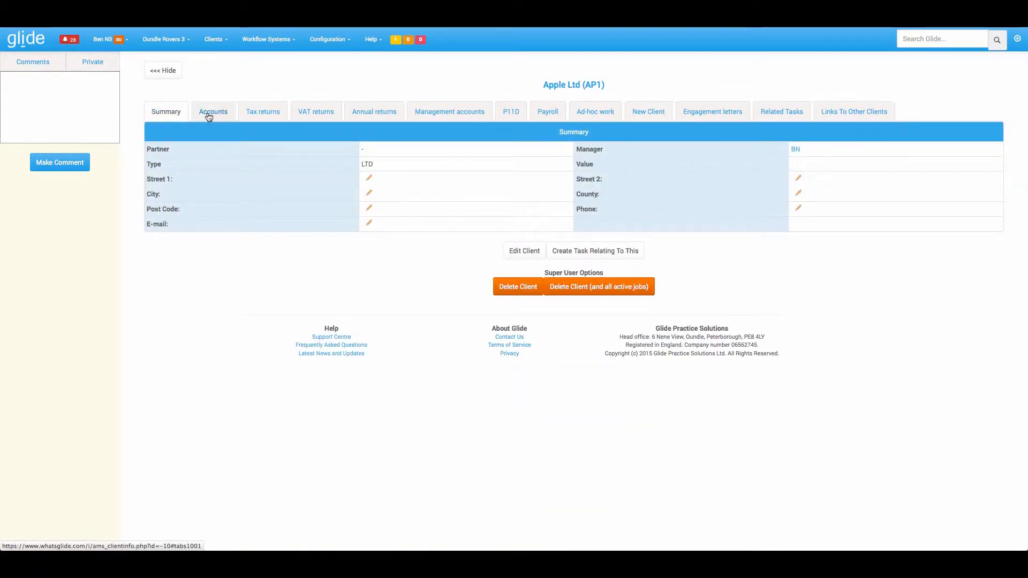
# Browse Apple Ltd's accounts, tax return, annual return and management accounts records
pyautogui.click(214, 111)
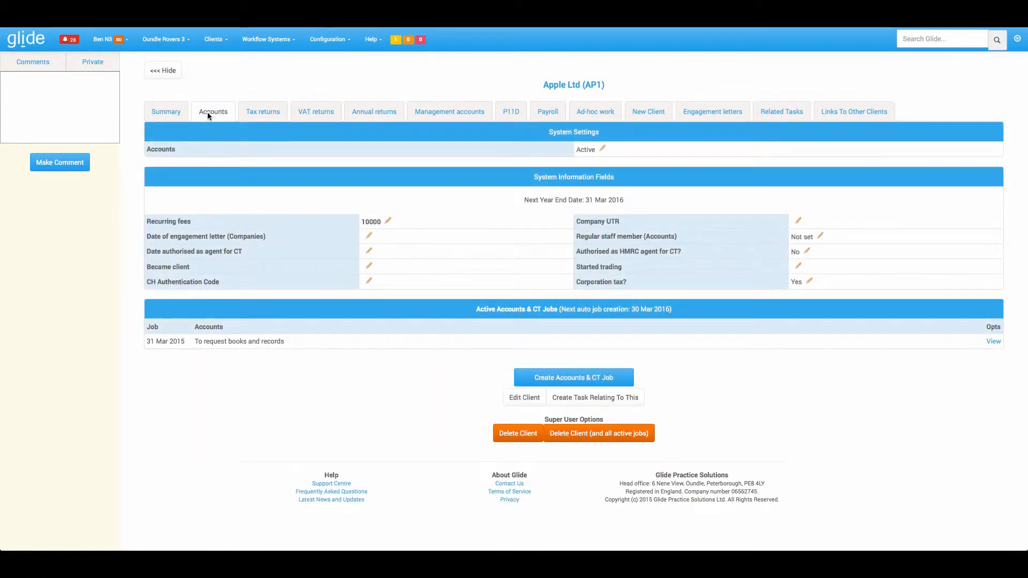
pyautogui.click(262, 110)
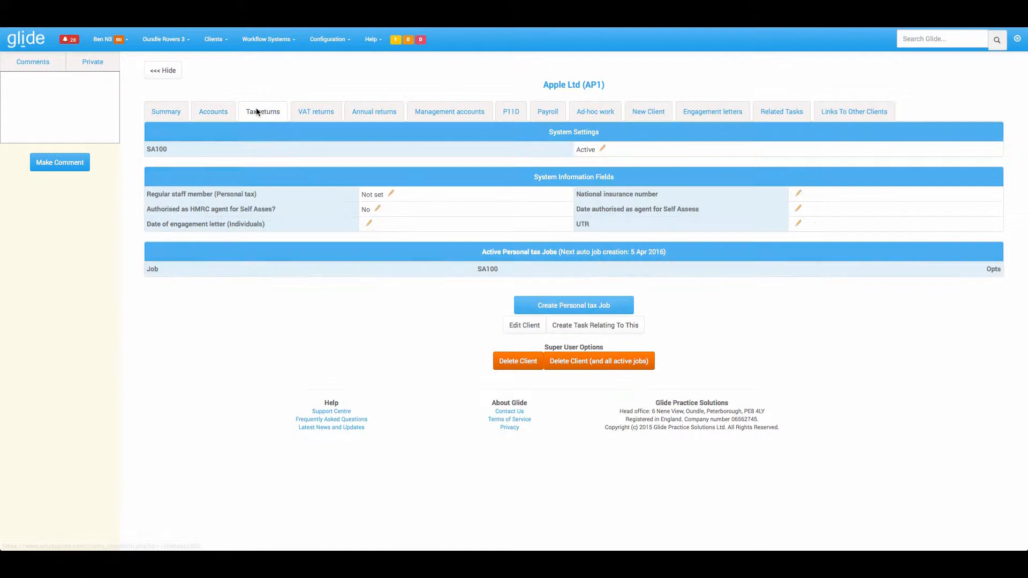
pyautogui.click(374, 110)
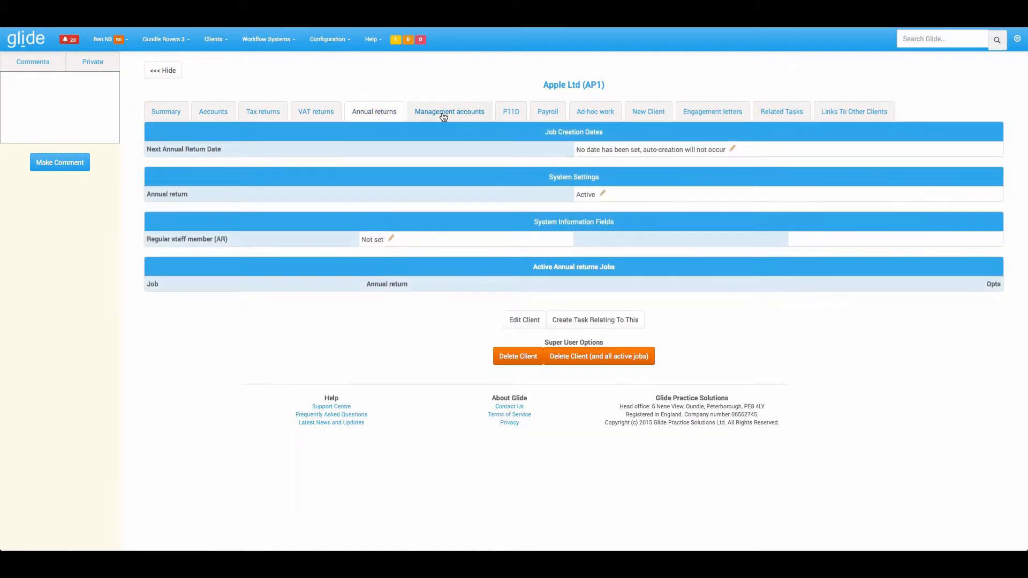
pyautogui.click(165, 110)
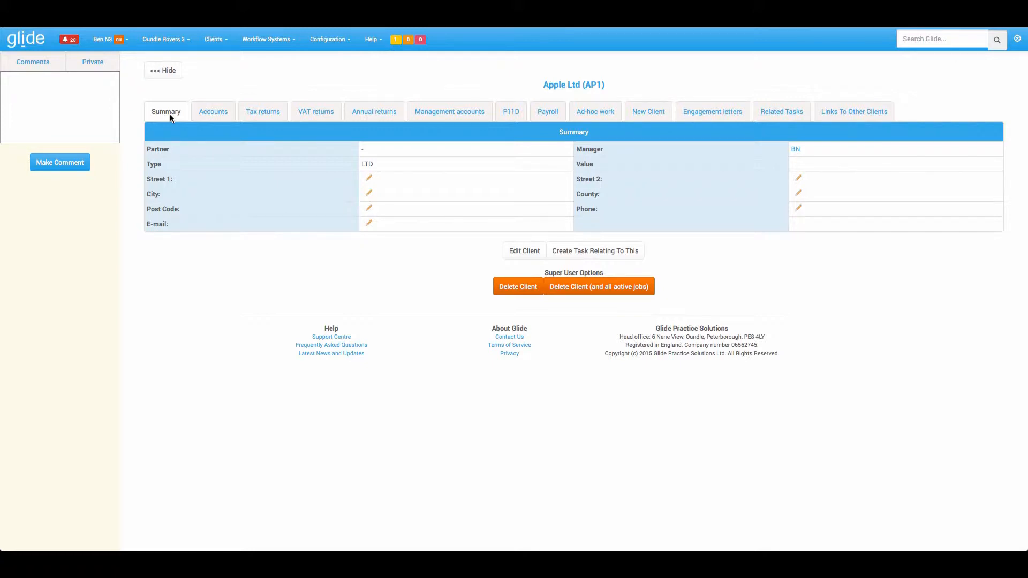
pyautogui.click(212, 111)
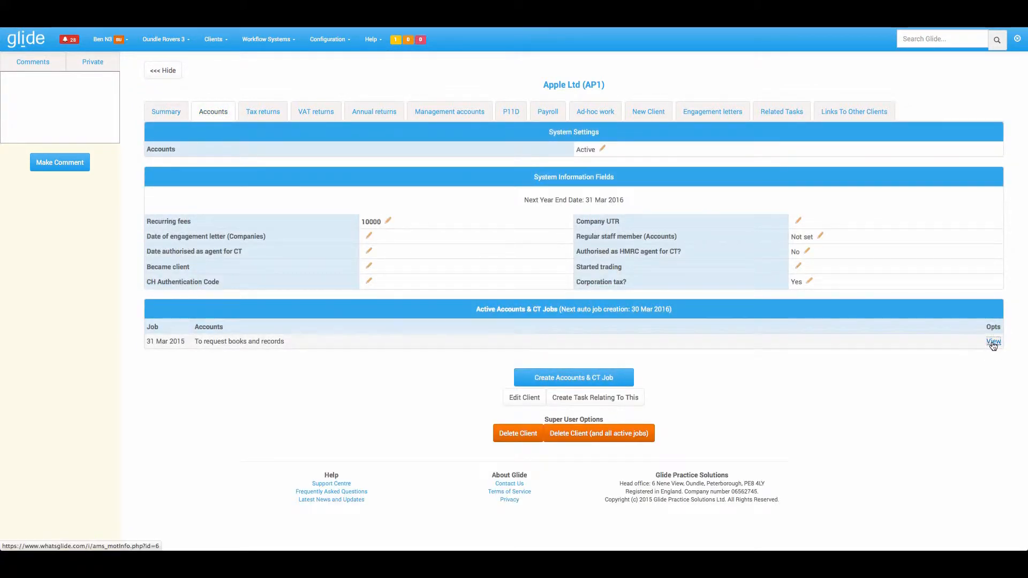
pyautogui.click(994, 342)
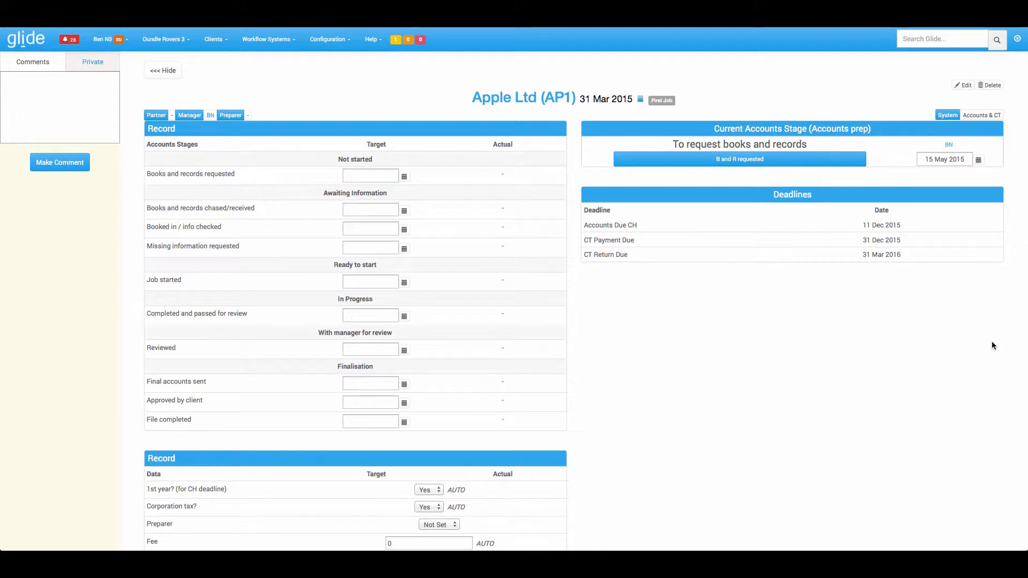
pyautogui.moveTo(647, 294)
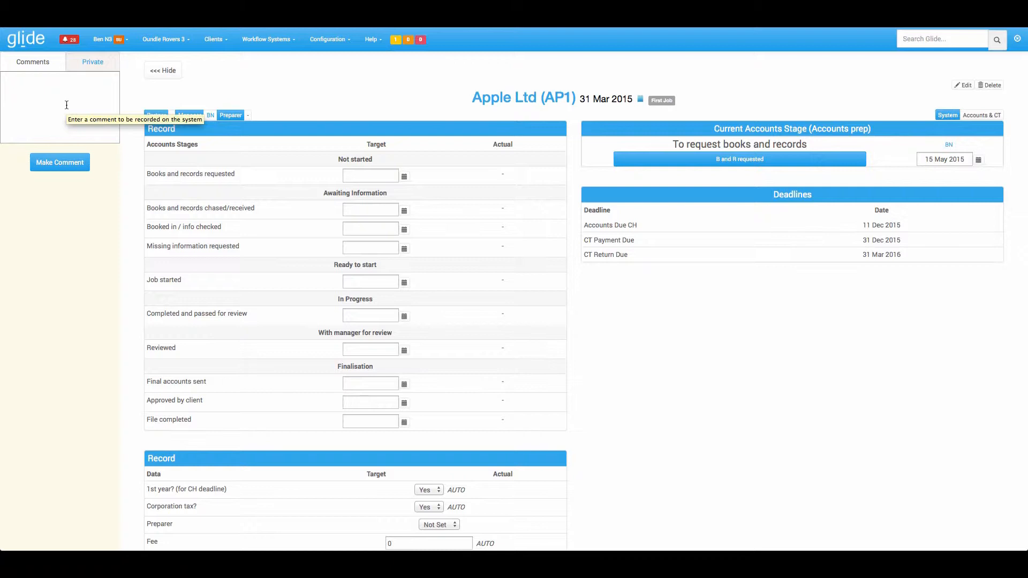
pyautogui.moveTo(520, 78)
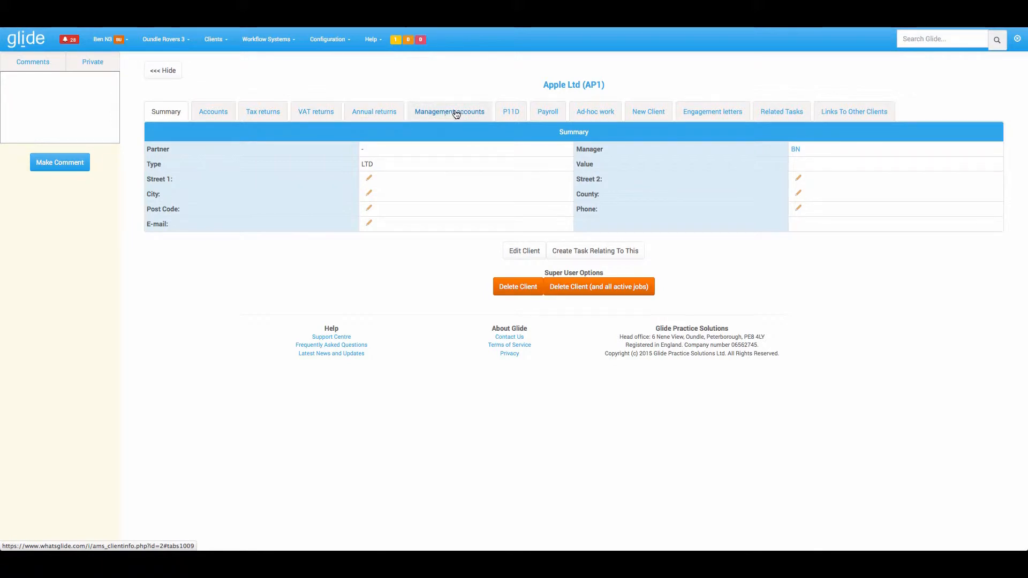
pyautogui.moveTo(571, 113)
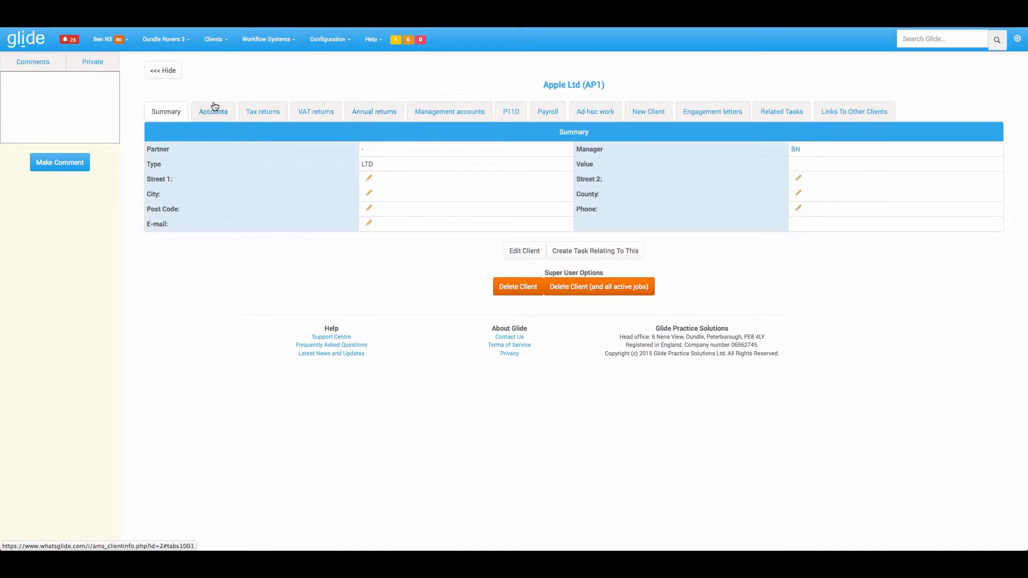
# Browse Apple Ltd's accounts, VAT returns, annual returns and management accounts settings
pyautogui.click(212, 110)
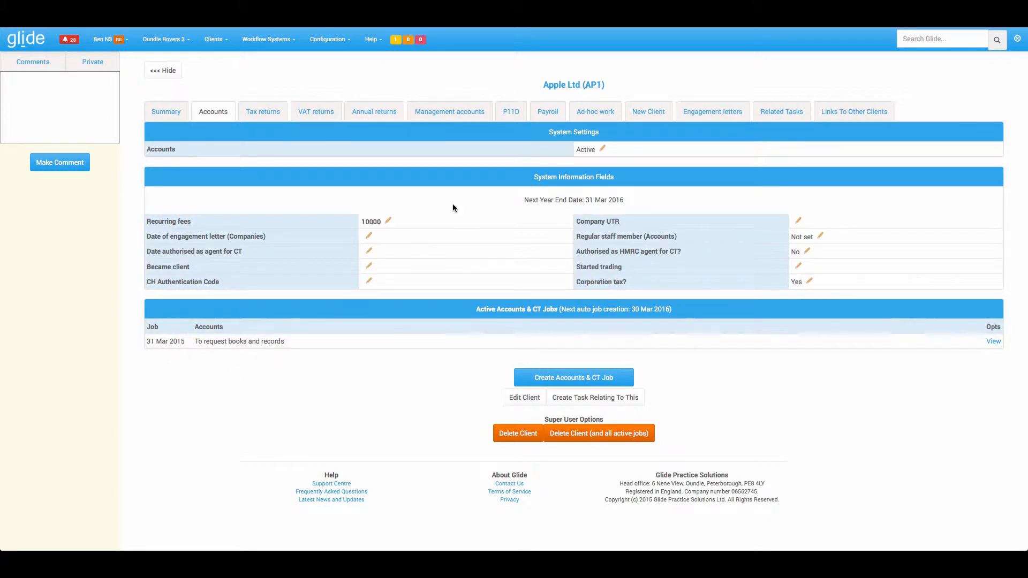
pyautogui.moveTo(620, 200)
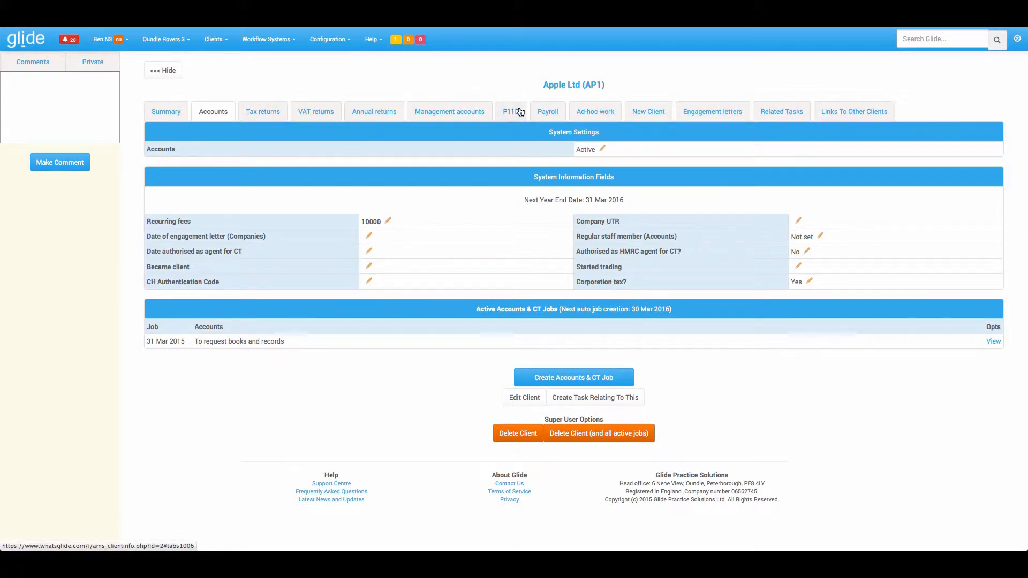
pyautogui.click(315, 111)
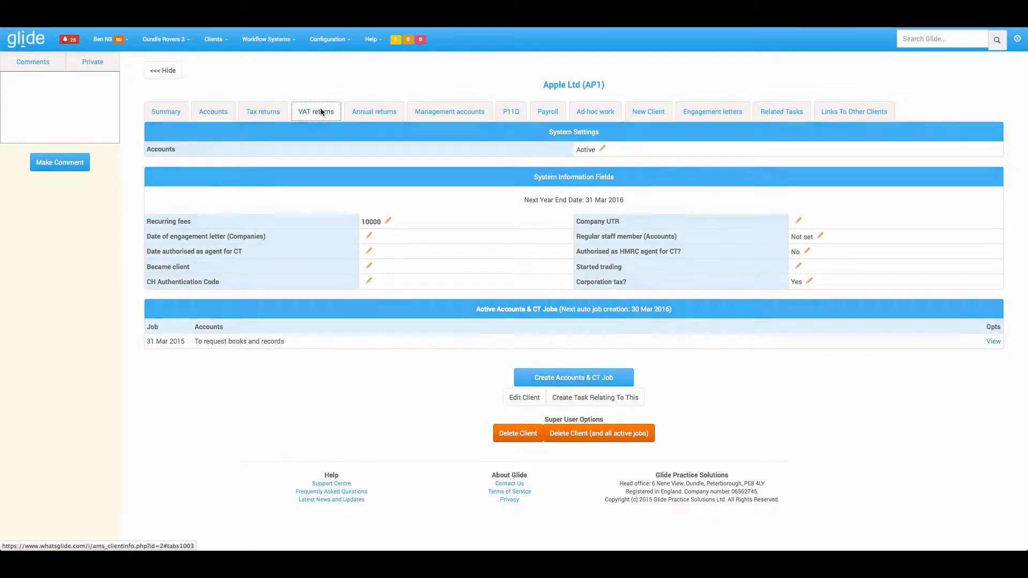
pyautogui.click(315, 111)
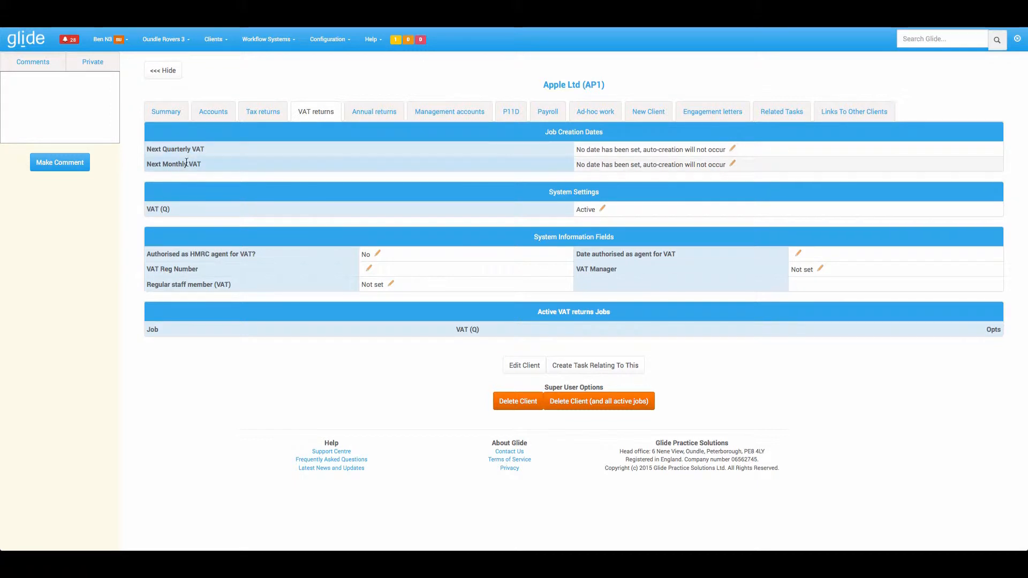
pyautogui.click(374, 110)
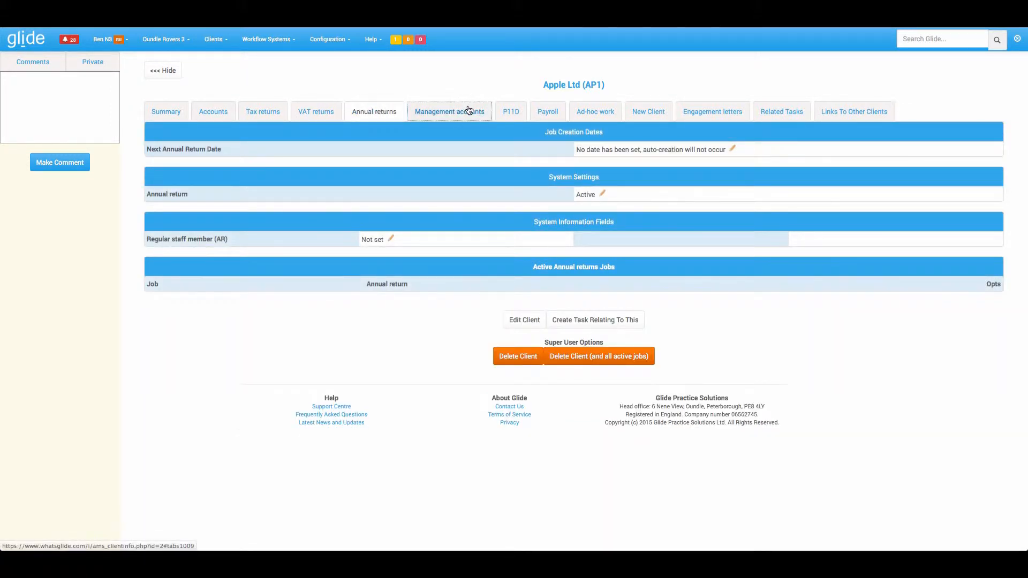
pyautogui.click(449, 110)
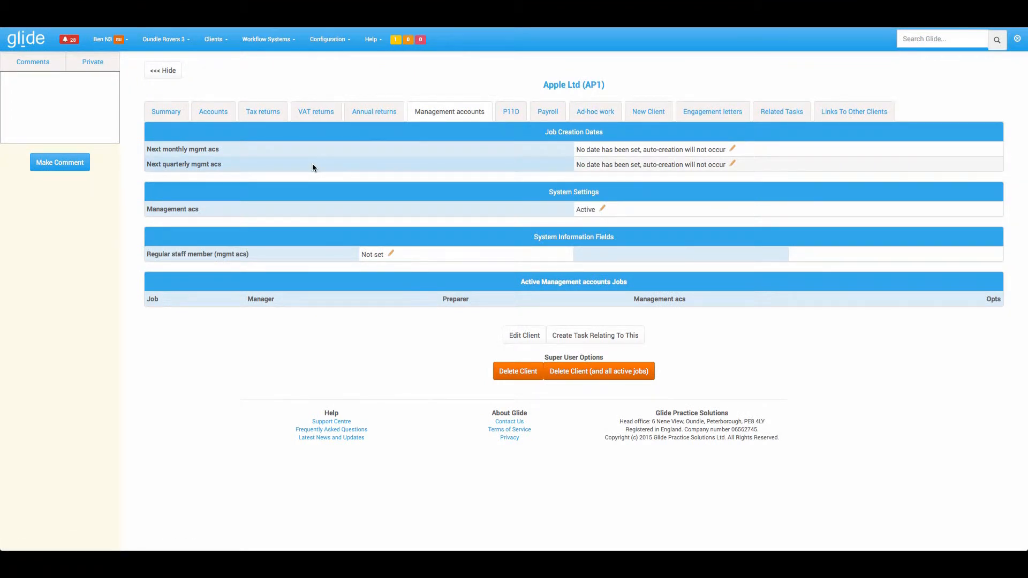
# Make payroll active for Apple Ltd in its payroll settings
pyautogui.click(547, 111)
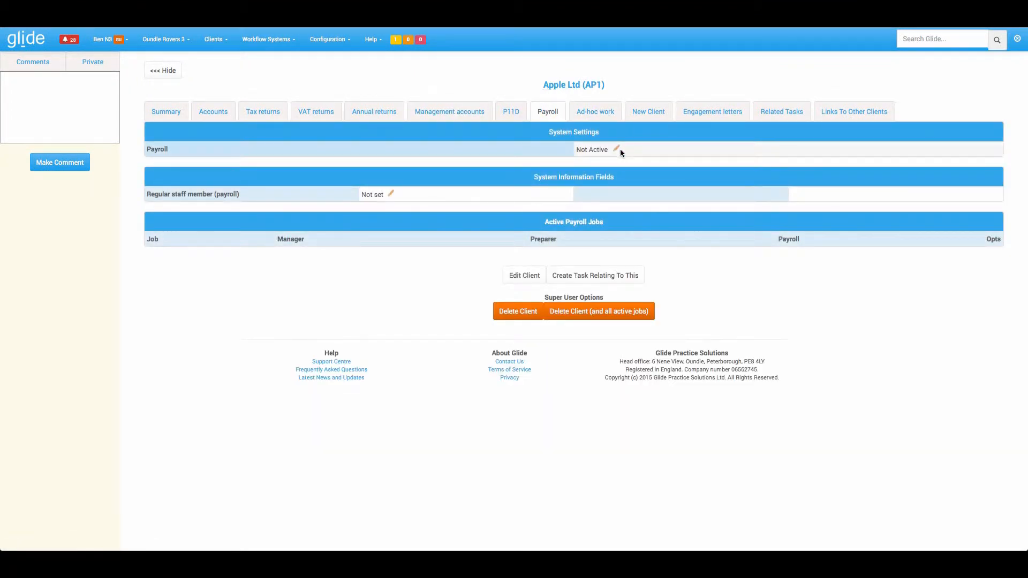
pyautogui.click(619, 149)
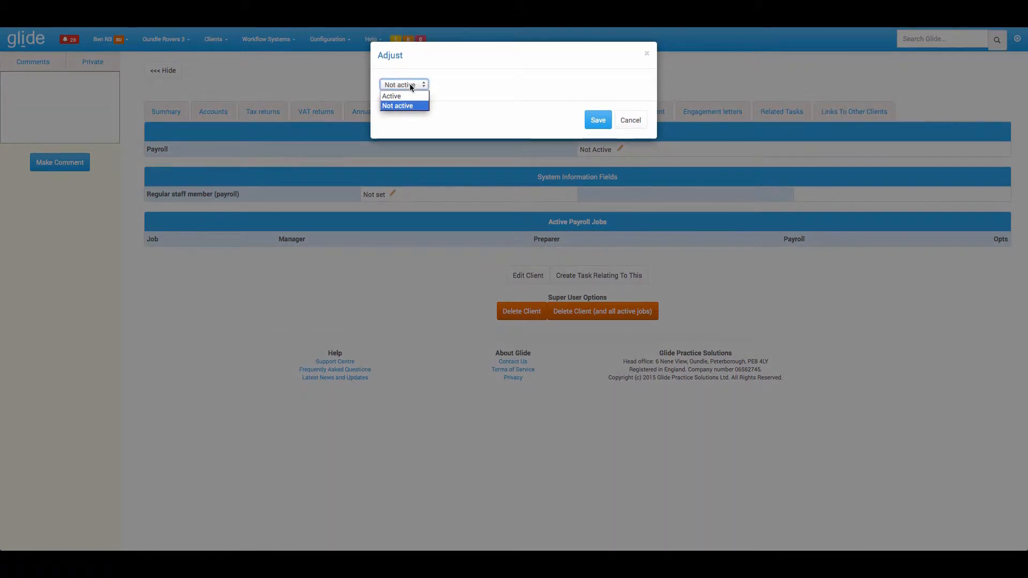
pyautogui.click(597, 120)
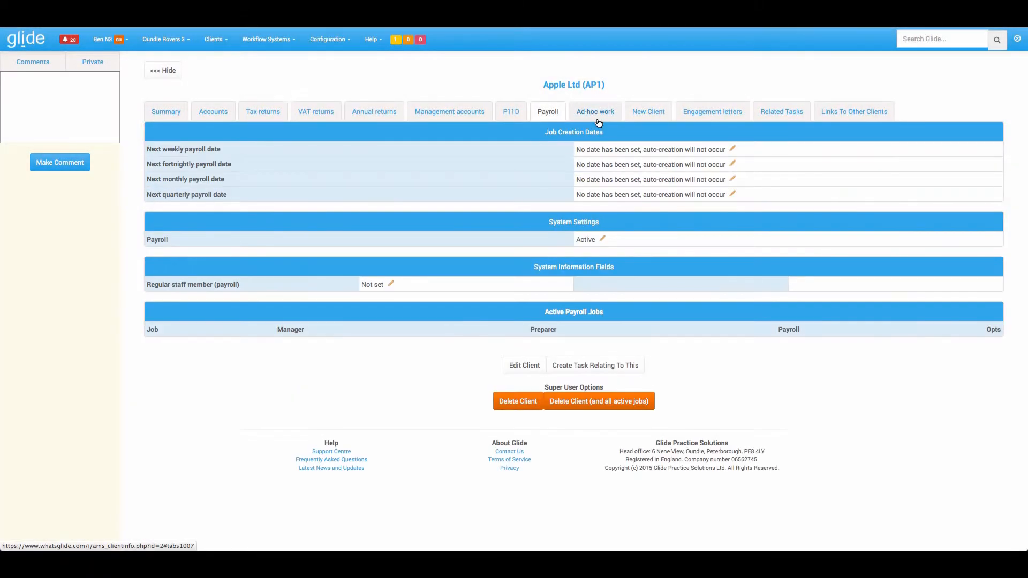
pyautogui.moveTo(483, 181)
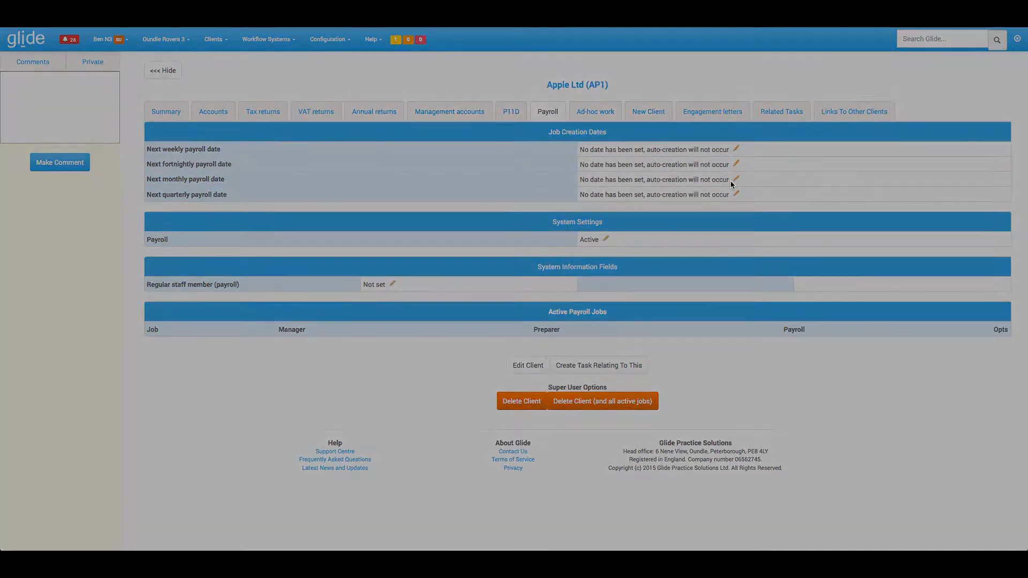
# Set Apple Ltd's next monthly payroll date to 31 May 2015
pyautogui.click(735, 180)
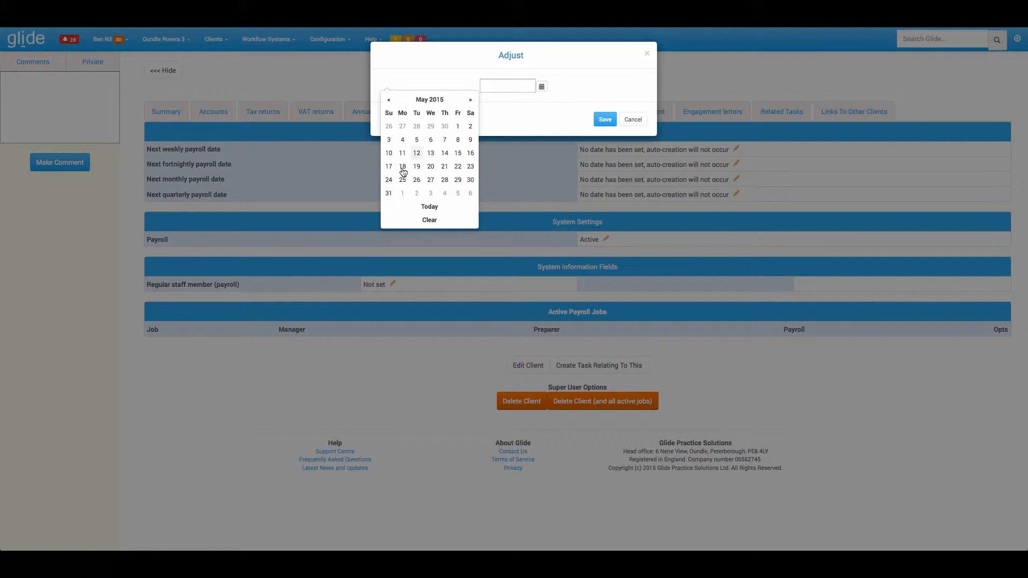
pyautogui.click(388, 192)
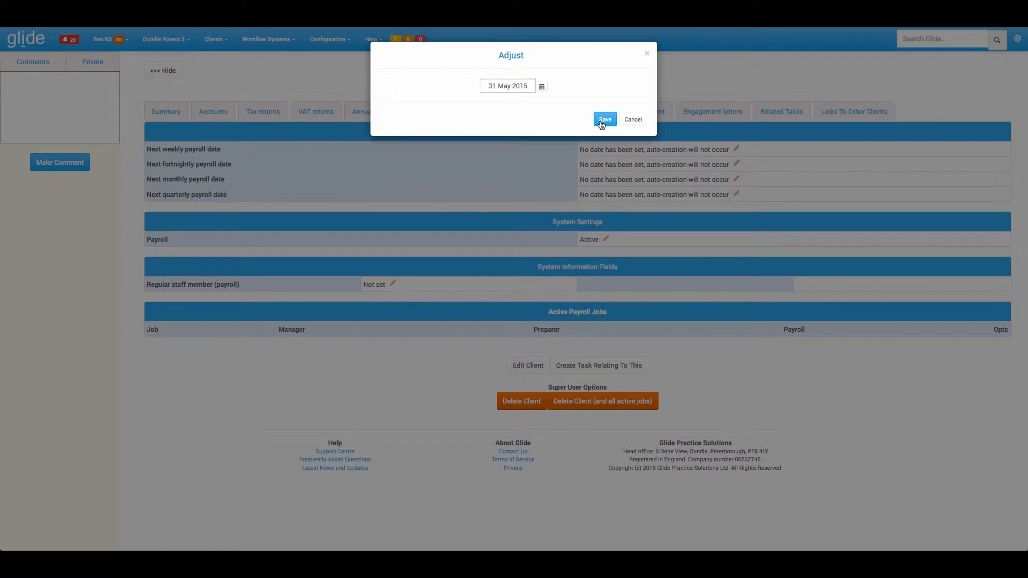
pyautogui.click(603, 119)
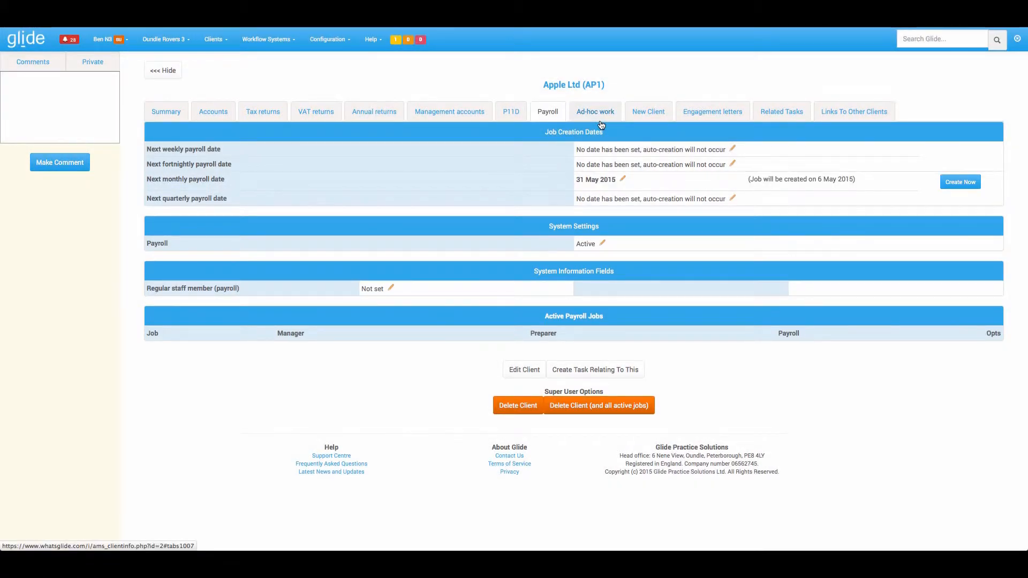
pyautogui.moveTo(262, 110)
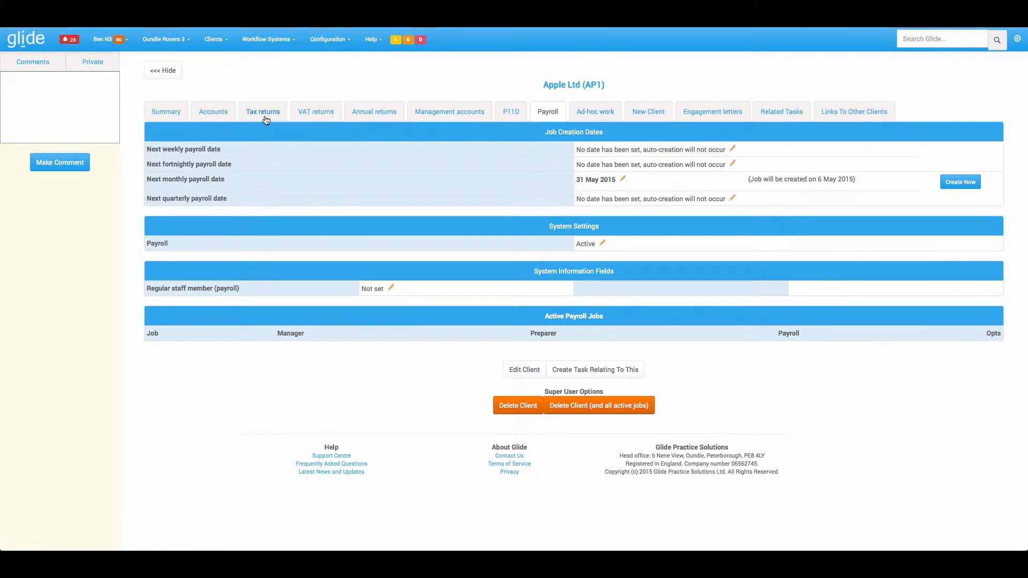
pyautogui.moveTo(511, 111)
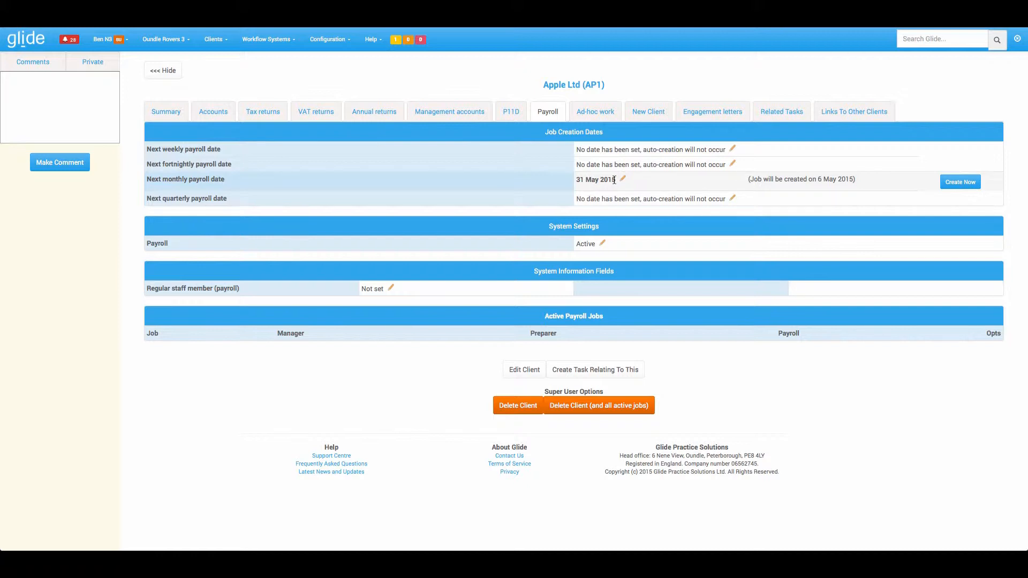
pyautogui.moveTo(754, 179); pyautogui.dragTo(847, 179)
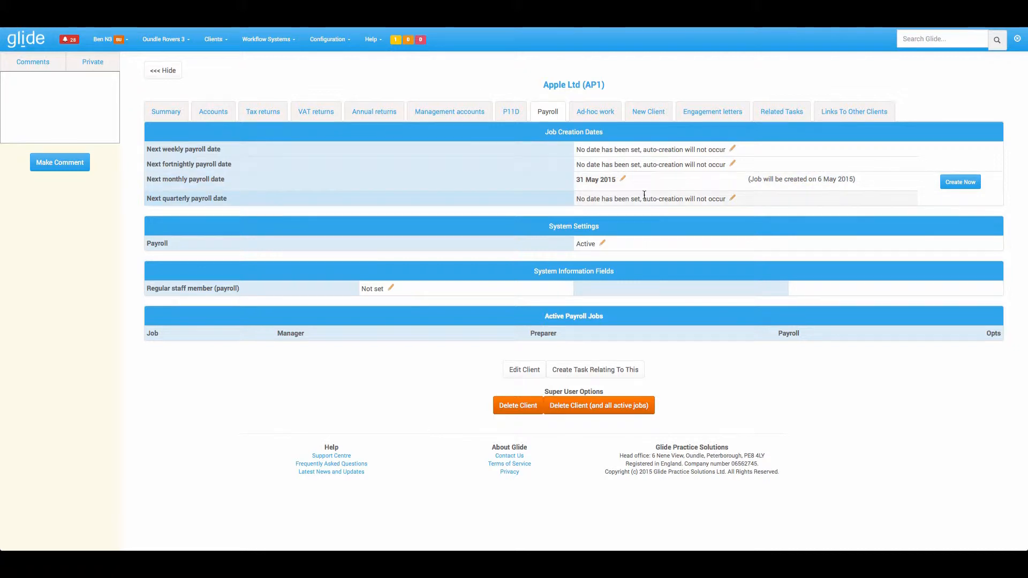
pyautogui.moveTo(959, 182)
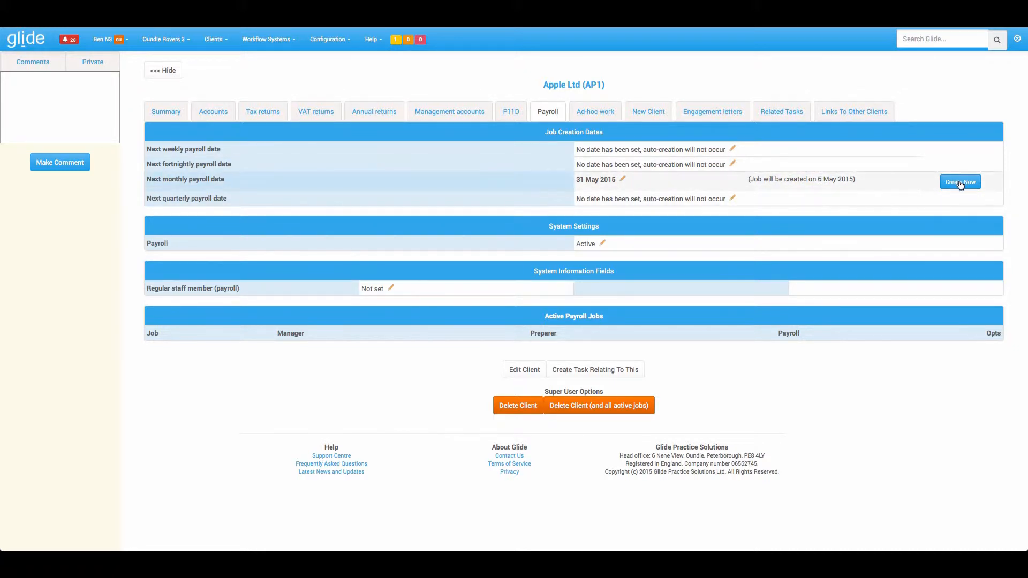
# Create the 31 May 2015 payroll job now, then return to the 31 Mar 2015 accounts job
pyautogui.click(960, 182)
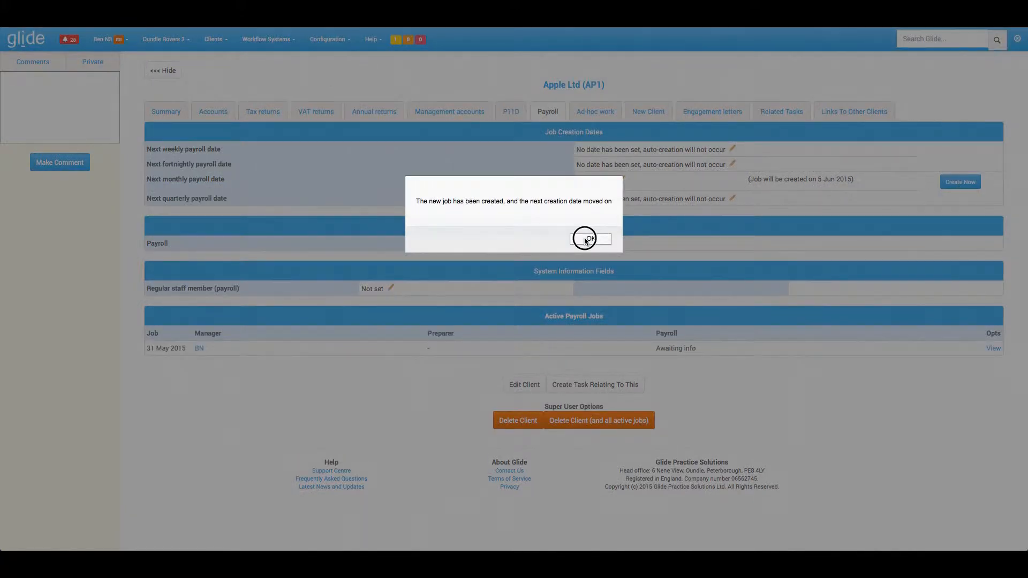
pyautogui.click(585, 237)
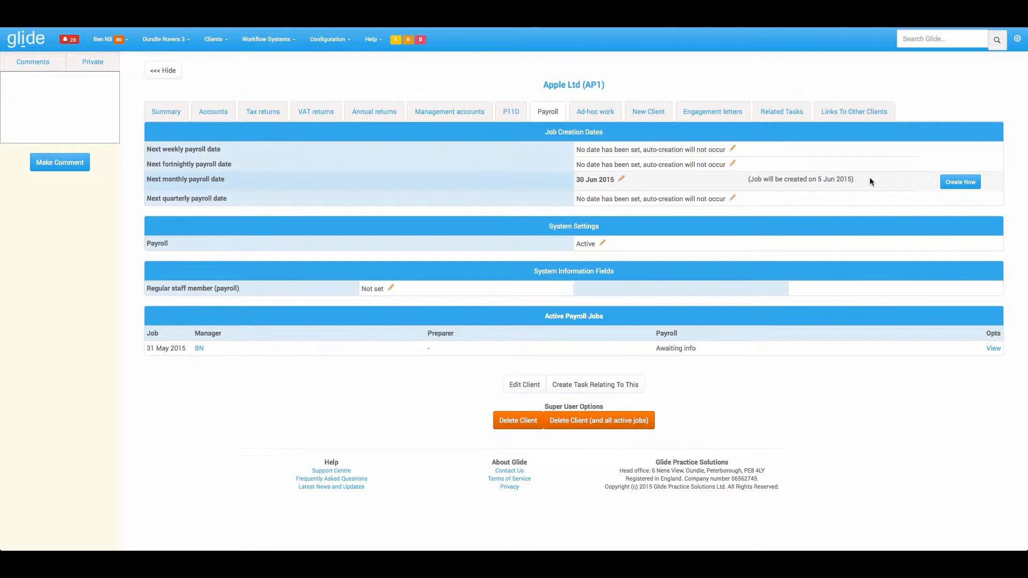
pyautogui.click(212, 110)
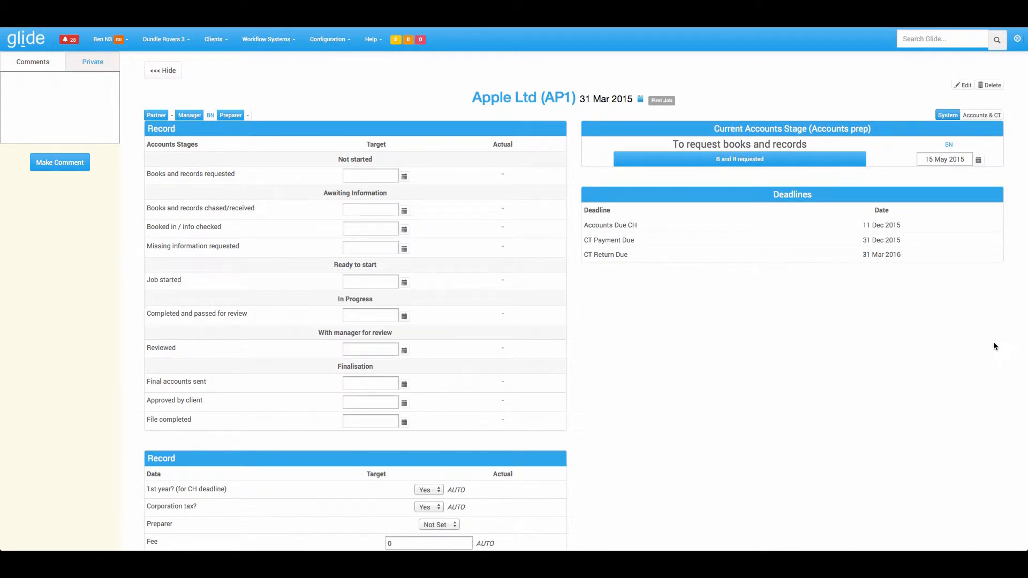
pyautogui.moveTo(592, 108)
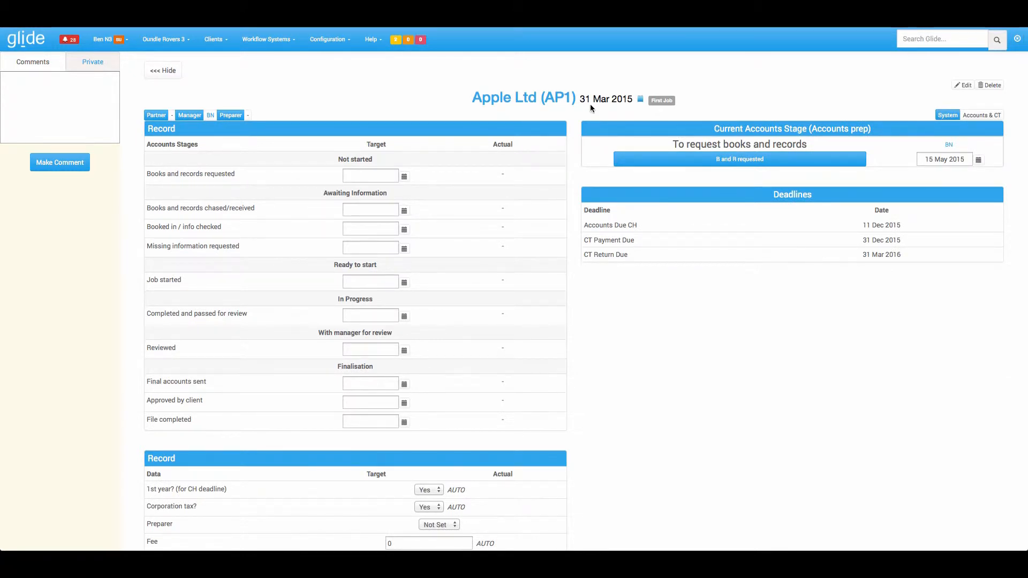
# Open Apple Ltd's 31 Mar 2015 accounts job to review its stages and deadlines
pyautogui.doubleClick(739, 144)
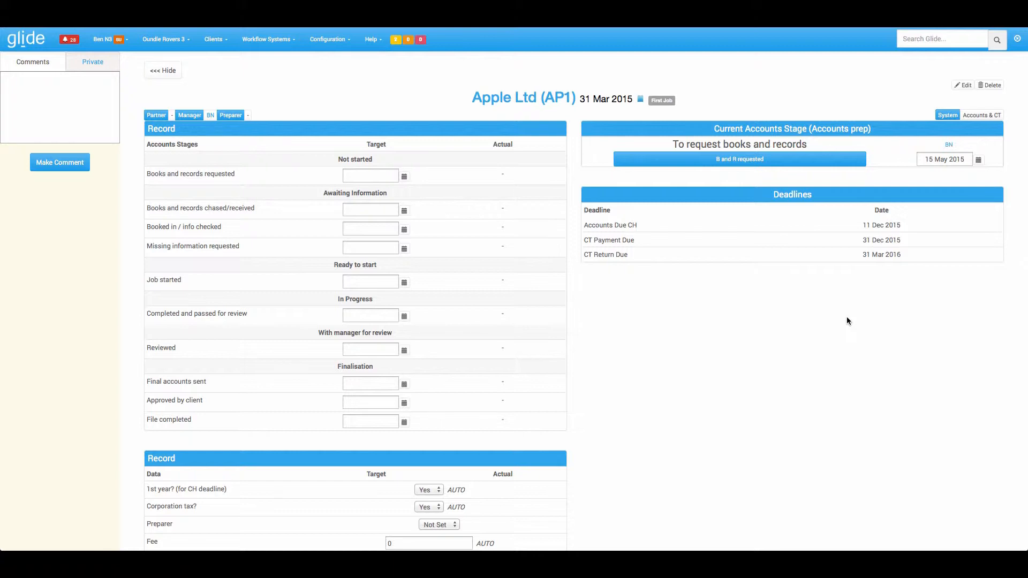
pyautogui.moveTo(667, 306)
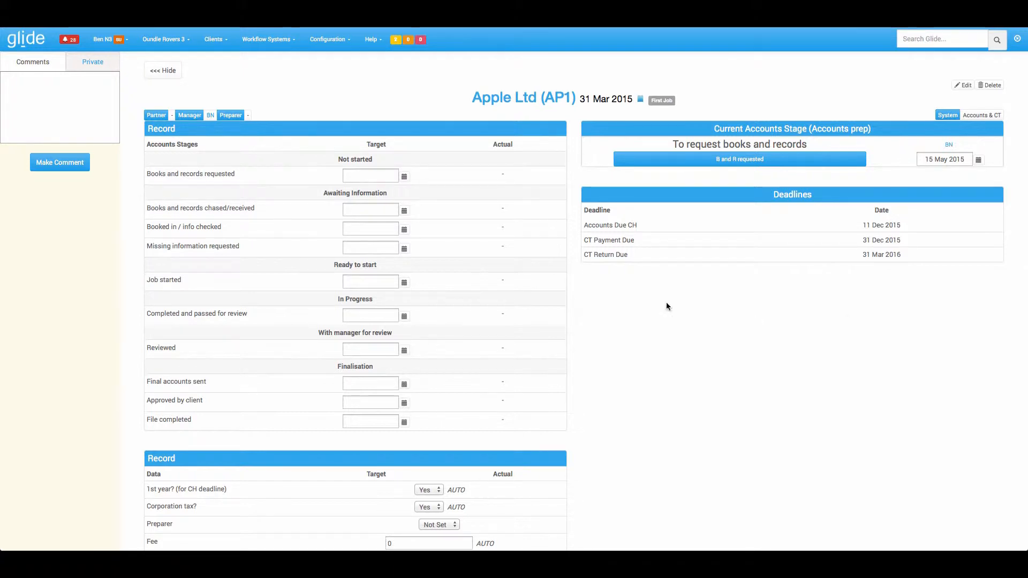
pyautogui.moveTo(501, 396)
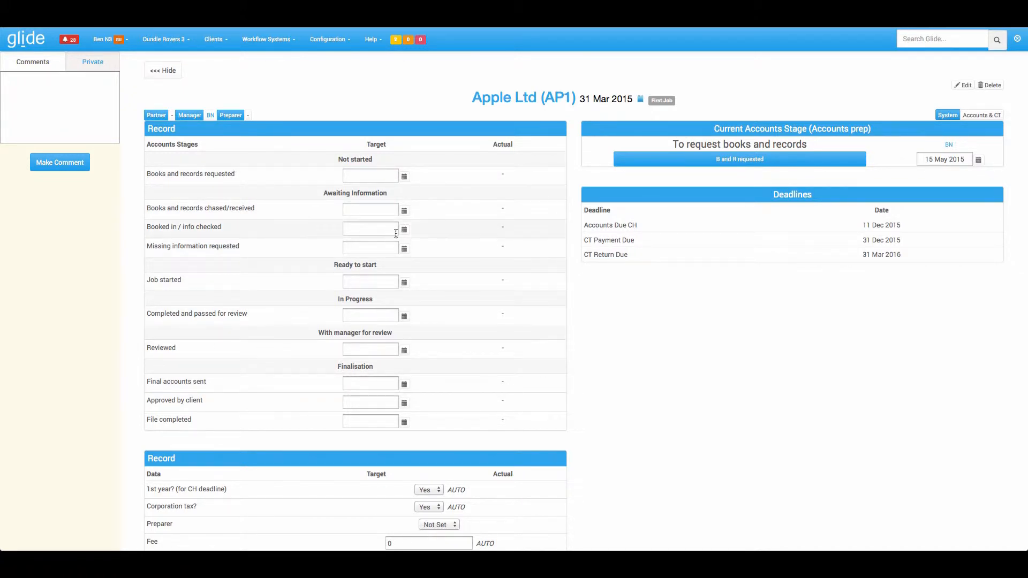
pyautogui.moveTo(407, 231)
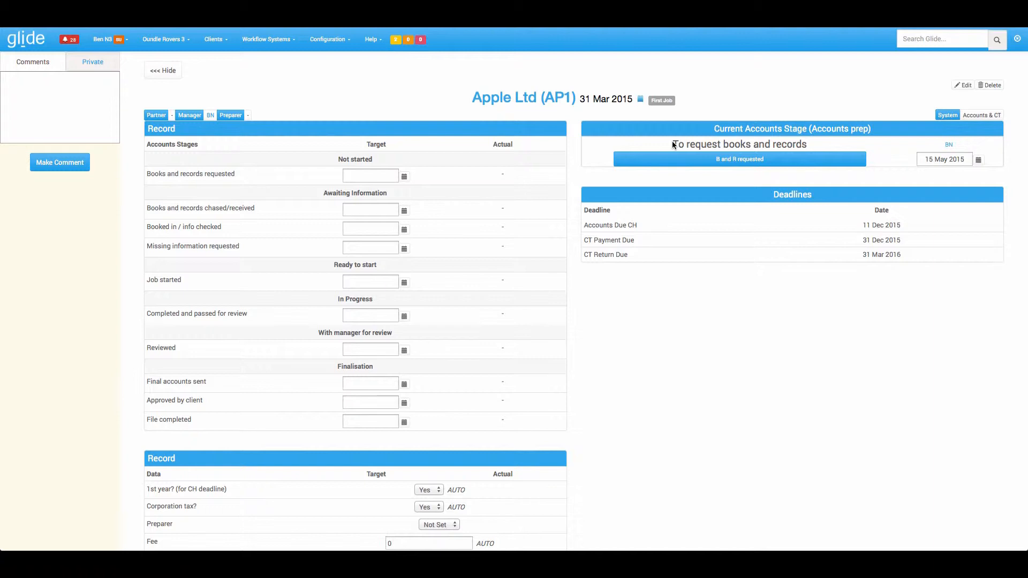
pyautogui.moveTo(692, 161)
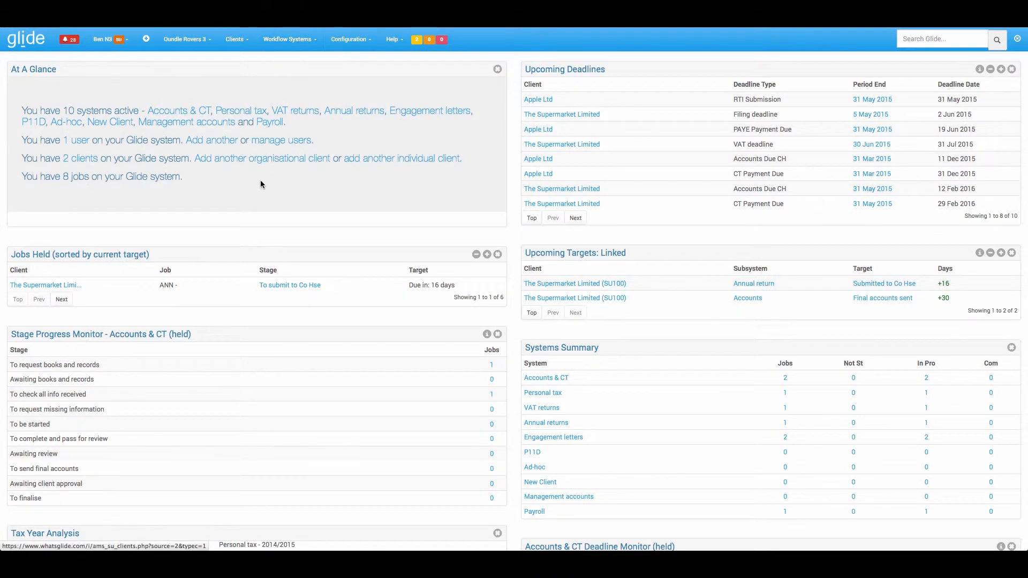
# Scroll the dashboard to the Systems Summary and Accounts & CT Deadline Monitor
pyautogui.scroll(-3)
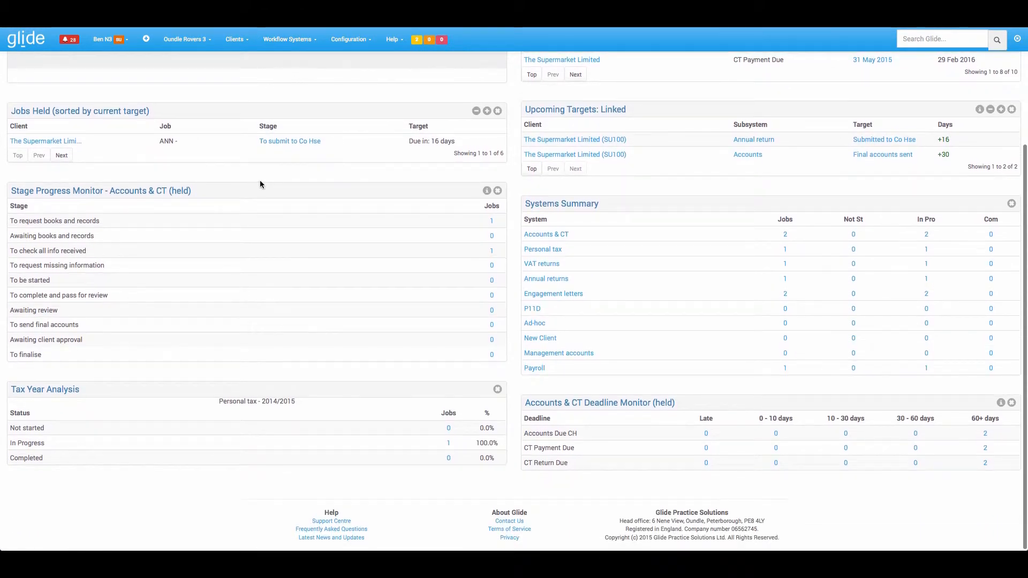
pyautogui.moveTo(466, 207)
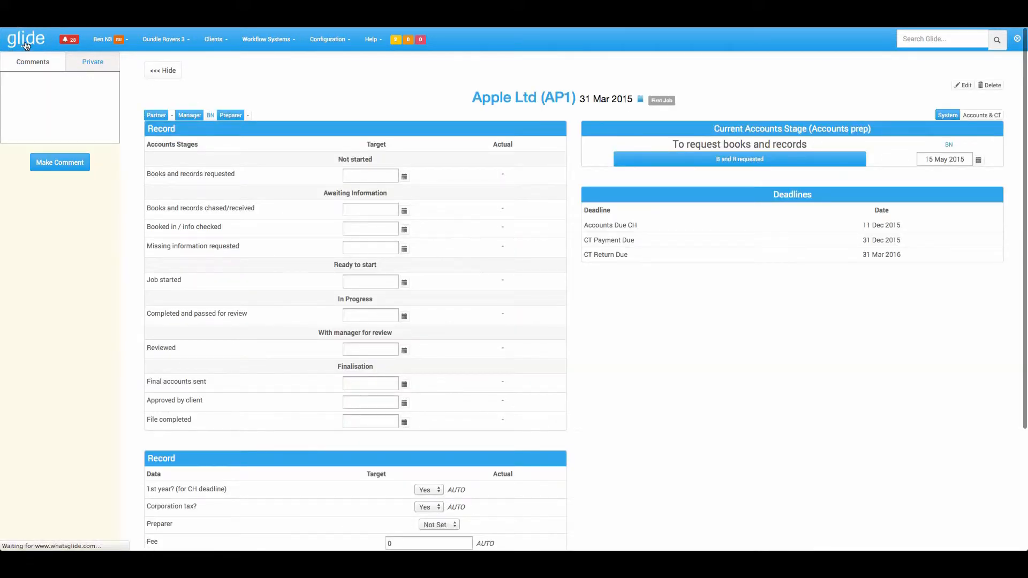
# Return to the dashboard and reopen the Apple Ltd (AP1) 31 Mar 2015 accounts job
pyautogui.click(26, 39)
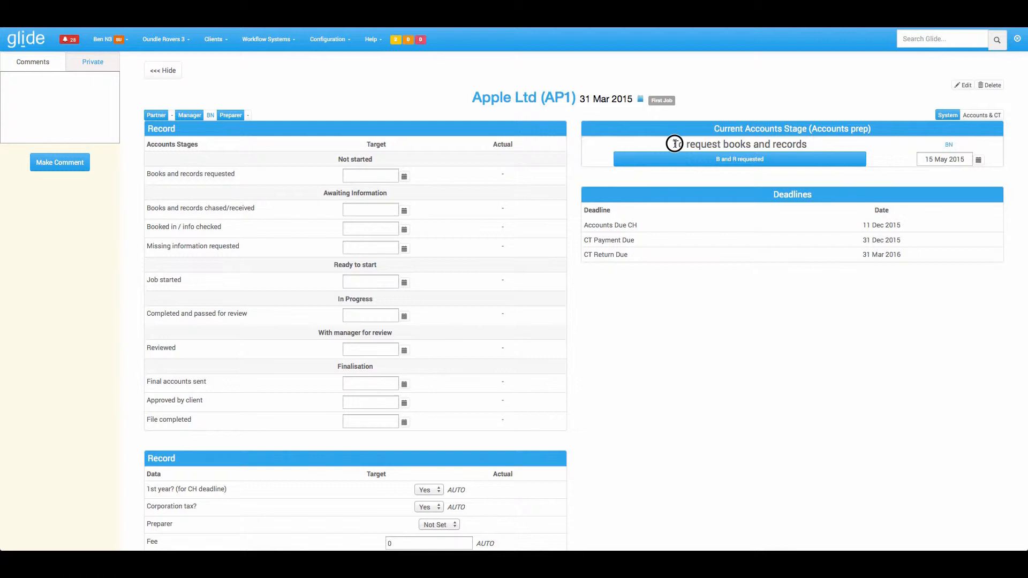
pyautogui.doubleClick(738, 144)
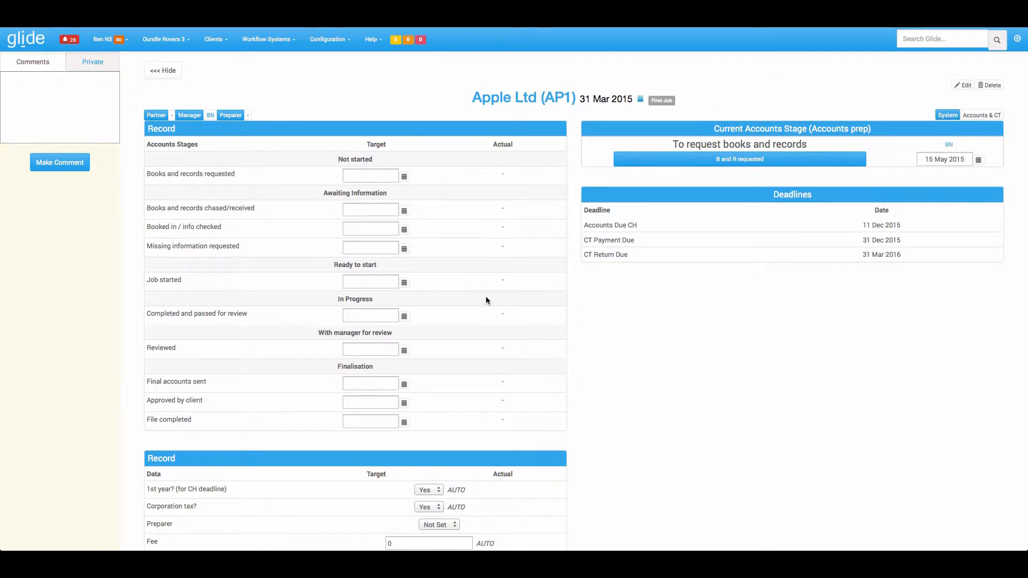
pyautogui.moveTo(597, 416)
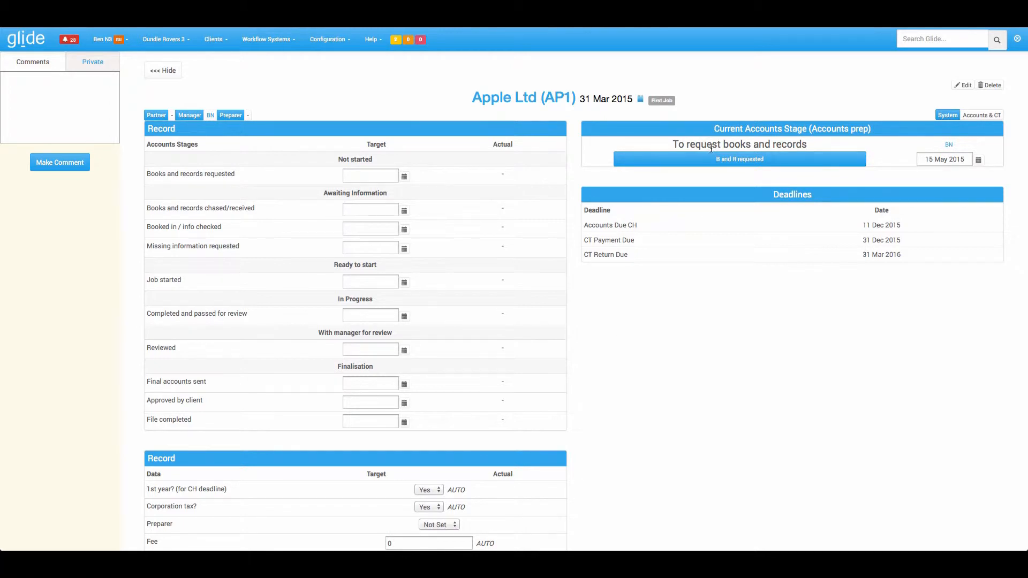
pyautogui.moveTo(718, 163)
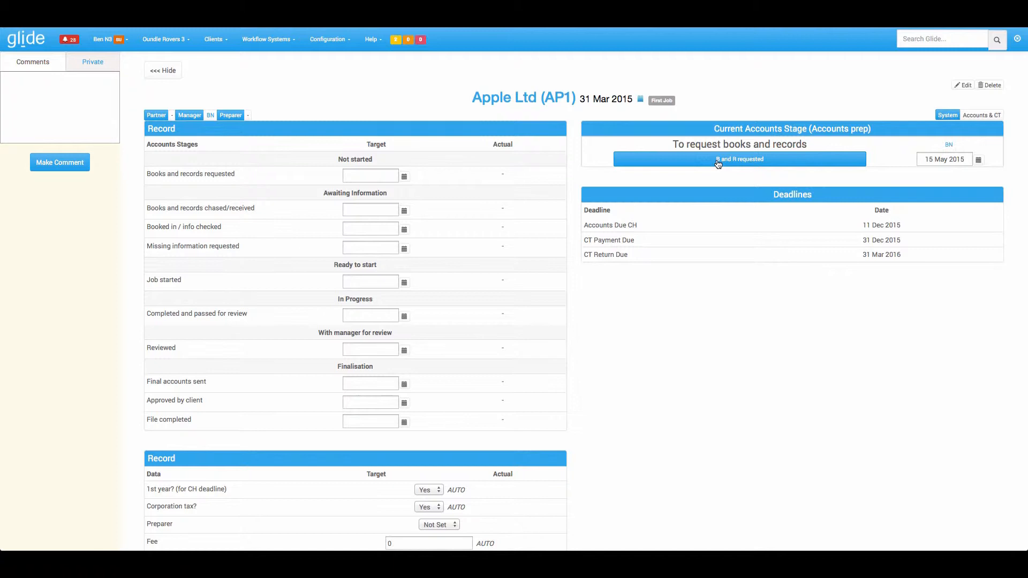
pyautogui.moveTo(687, 143)
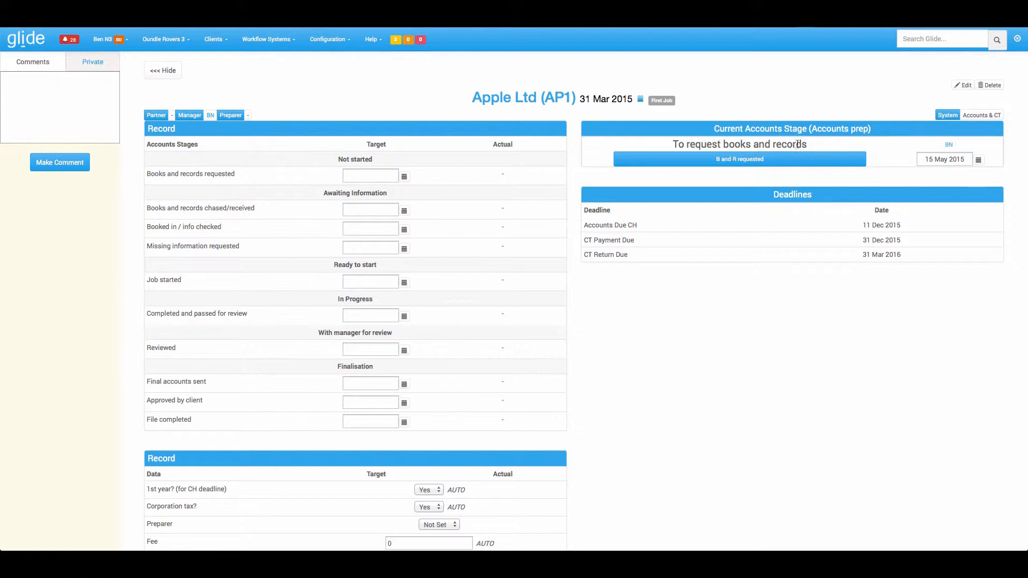
pyautogui.moveTo(740, 158)
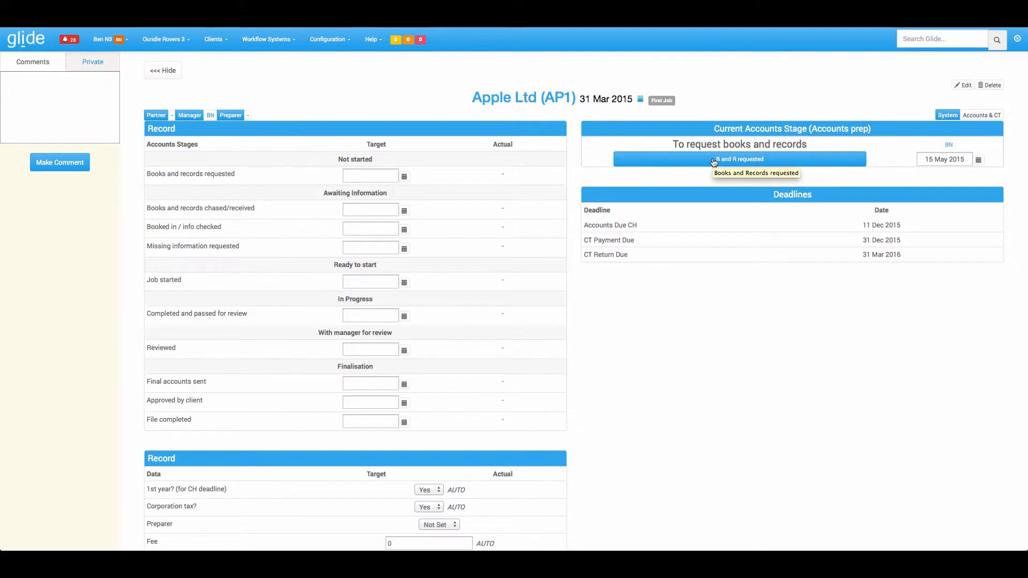
# Mark Apple Ltd's books and records as requested on 15 May 2015
pyautogui.click(739, 158)
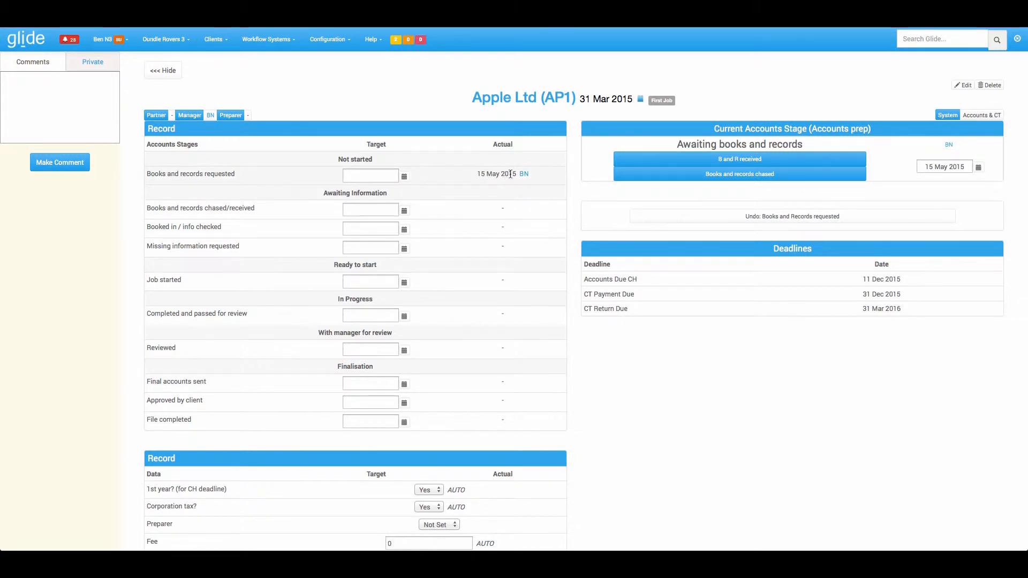
pyautogui.moveTo(524, 173)
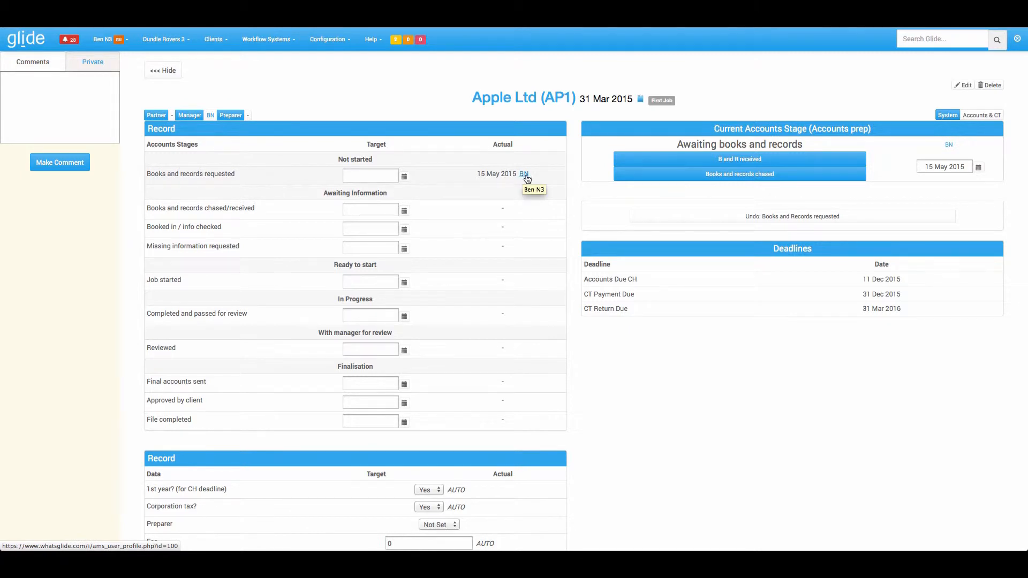
pyautogui.moveTo(438, 228)
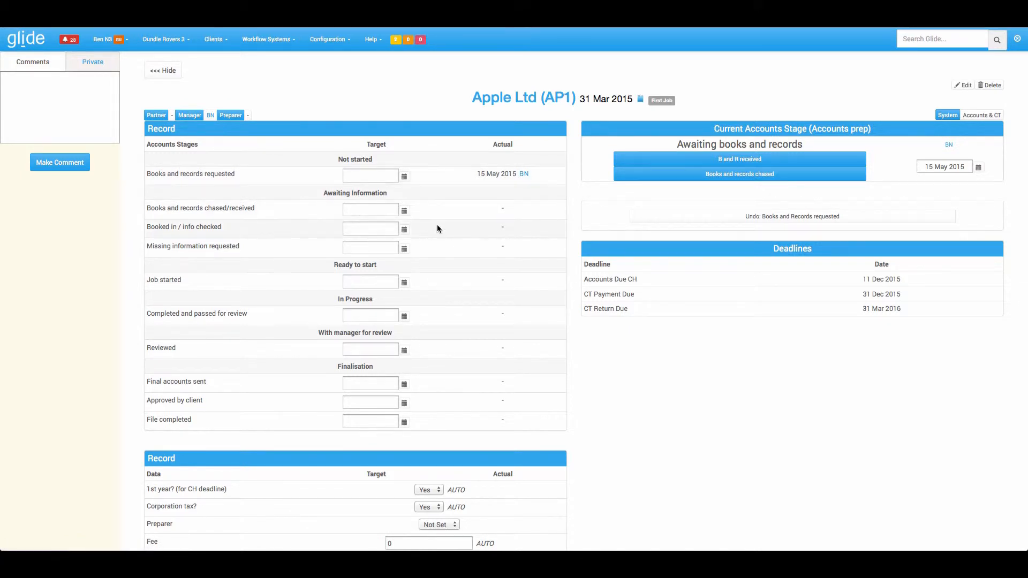
pyautogui.moveTo(524, 173)
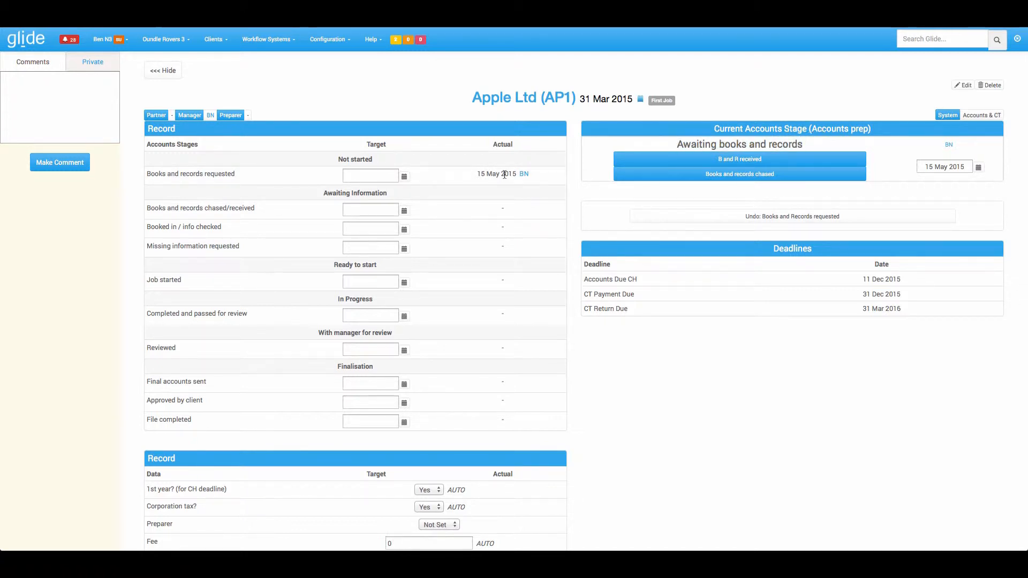
pyautogui.moveTo(432, 333)
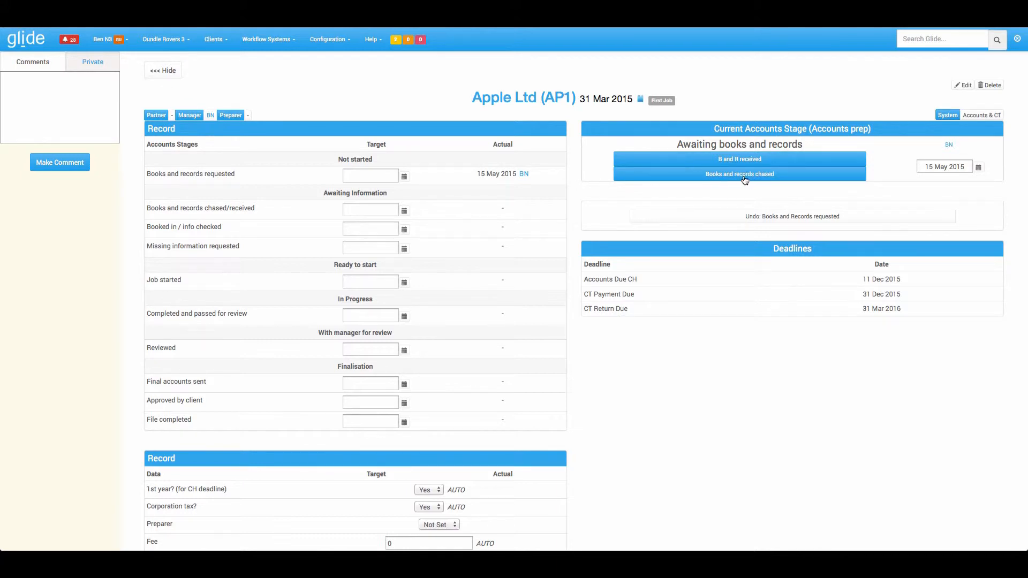
pyautogui.moveTo(739, 173)
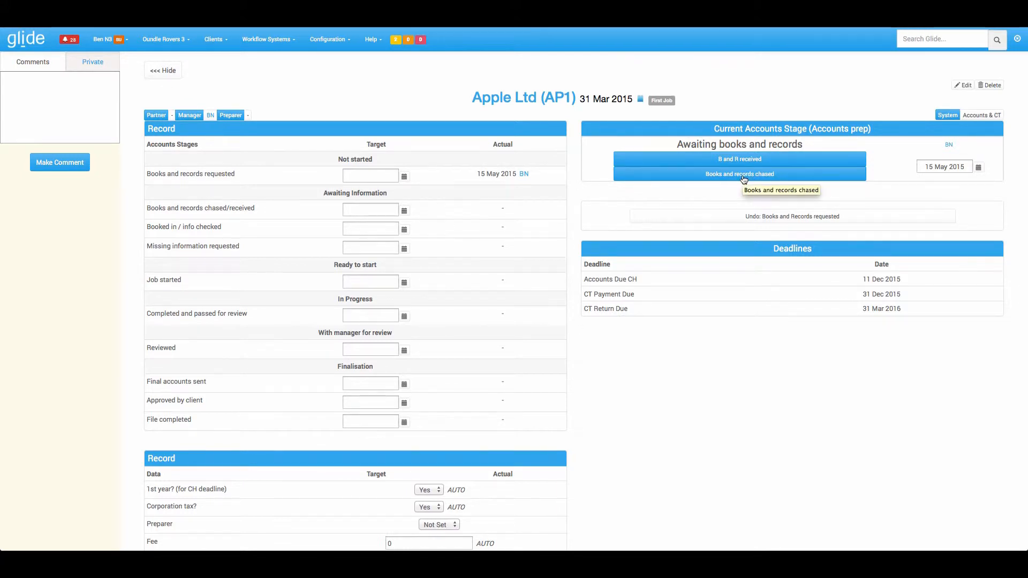
# Log chases for Apple Ltd's books and records and review the three-entry chase history
pyautogui.click(741, 173)
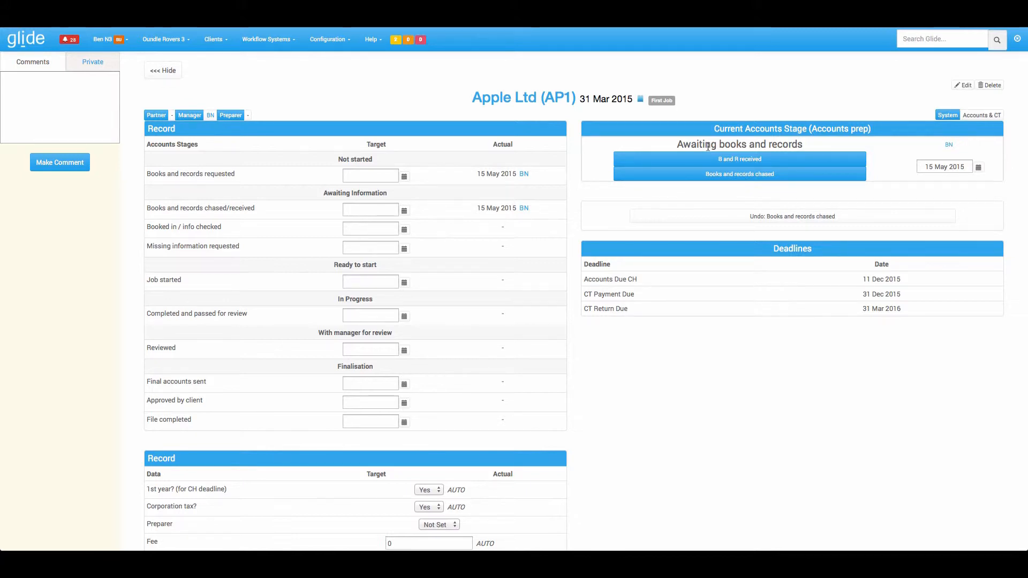
pyautogui.click(739, 174)
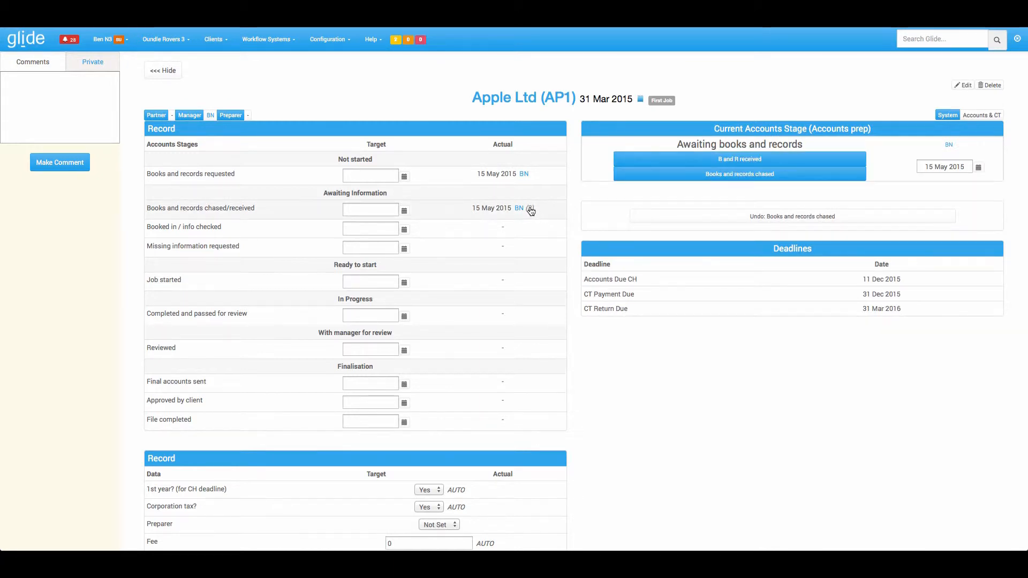
pyautogui.click(530, 209)
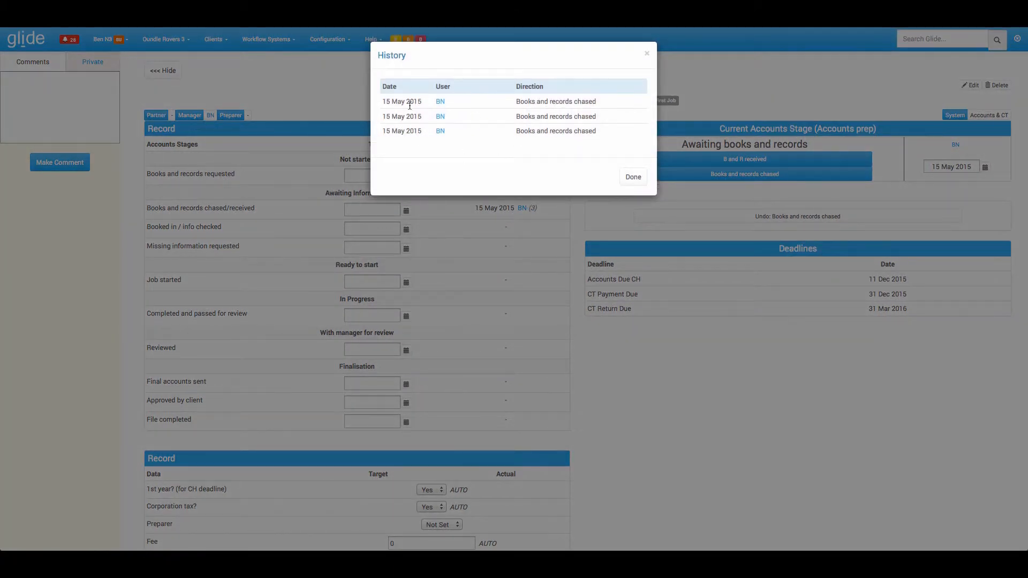
pyautogui.click(632, 177)
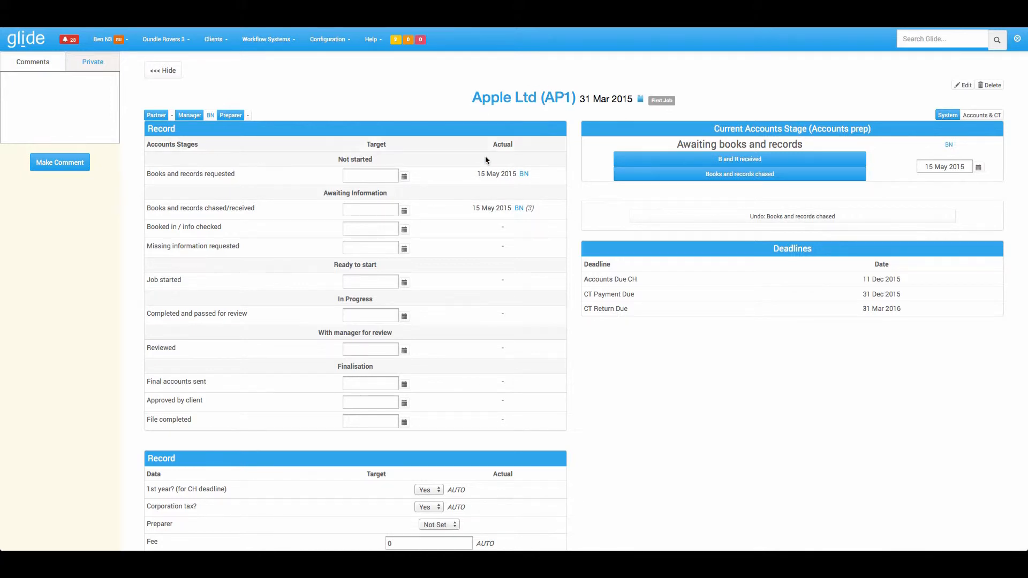
pyautogui.moveTo(584, 222)
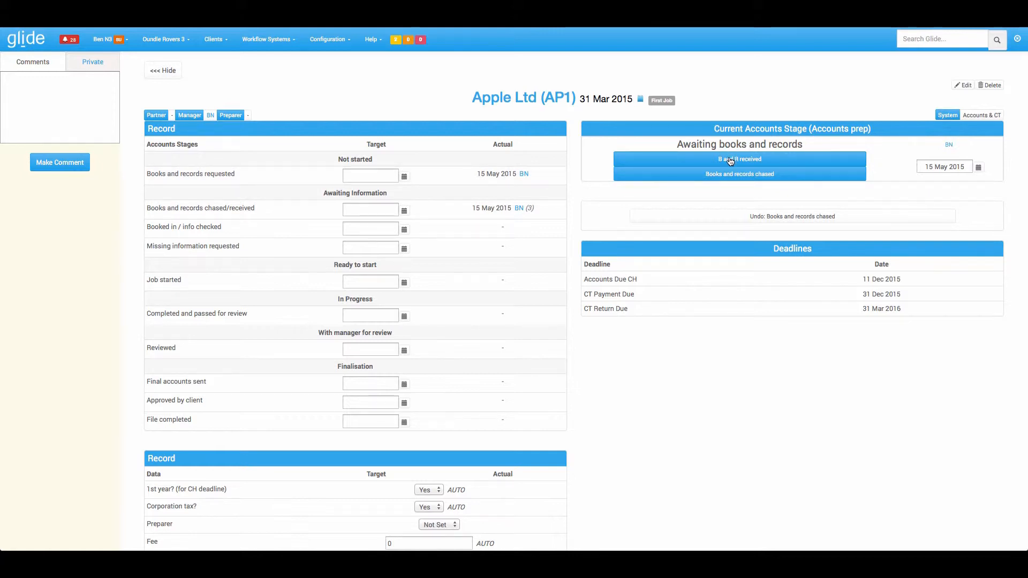
pyautogui.moveTo(739, 158)
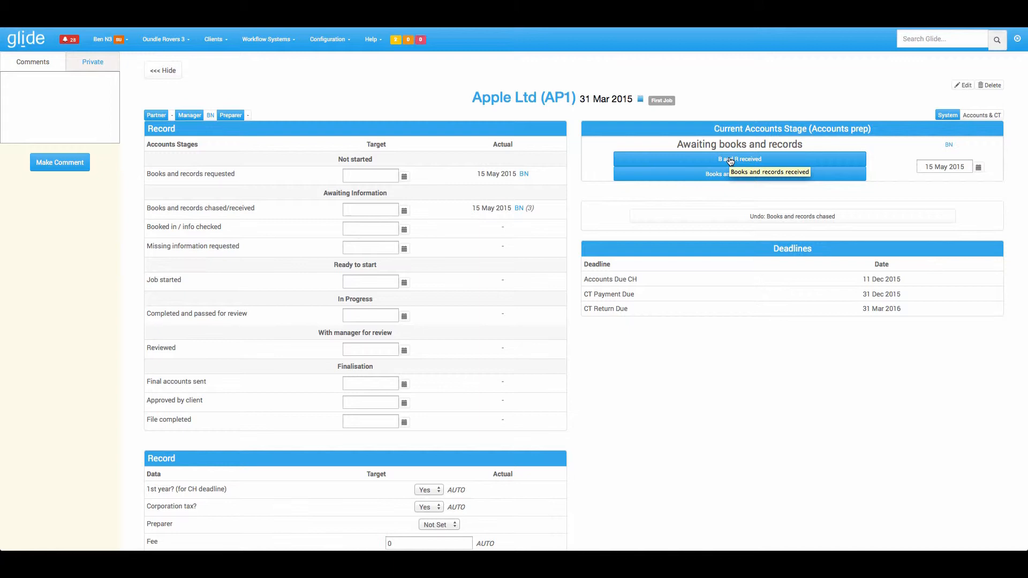
pyautogui.moveTo(767, 164)
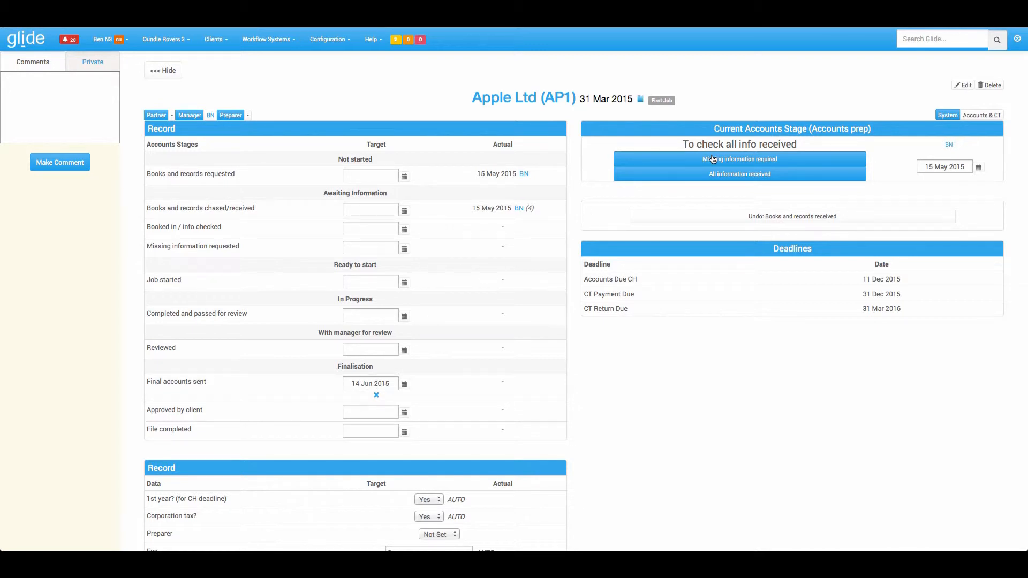
pyautogui.moveTo(739, 158)
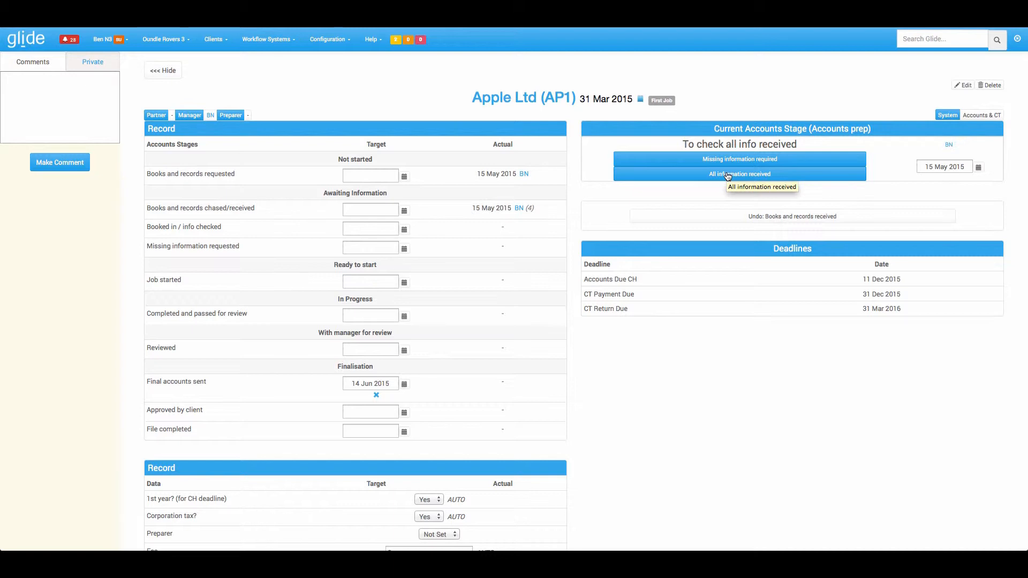
pyautogui.moveTo(720, 147)
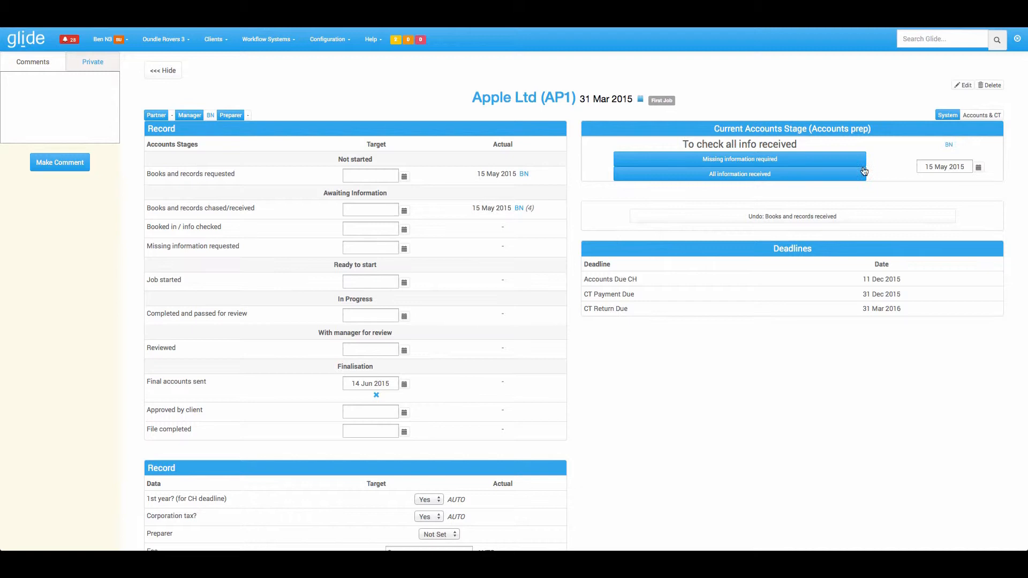
pyautogui.moveTo(924, 151)
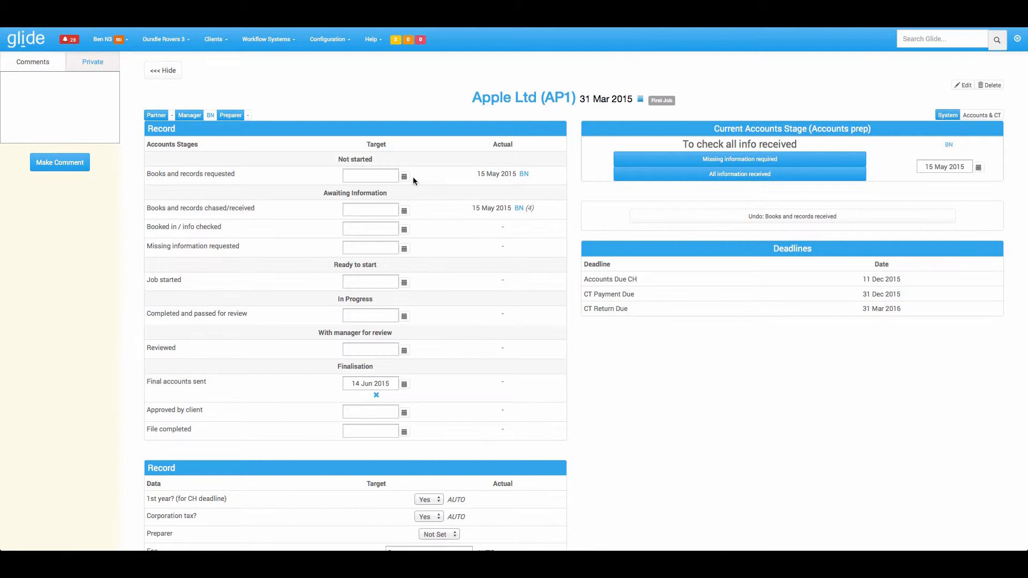
pyautogui.moveTo(629, 377)
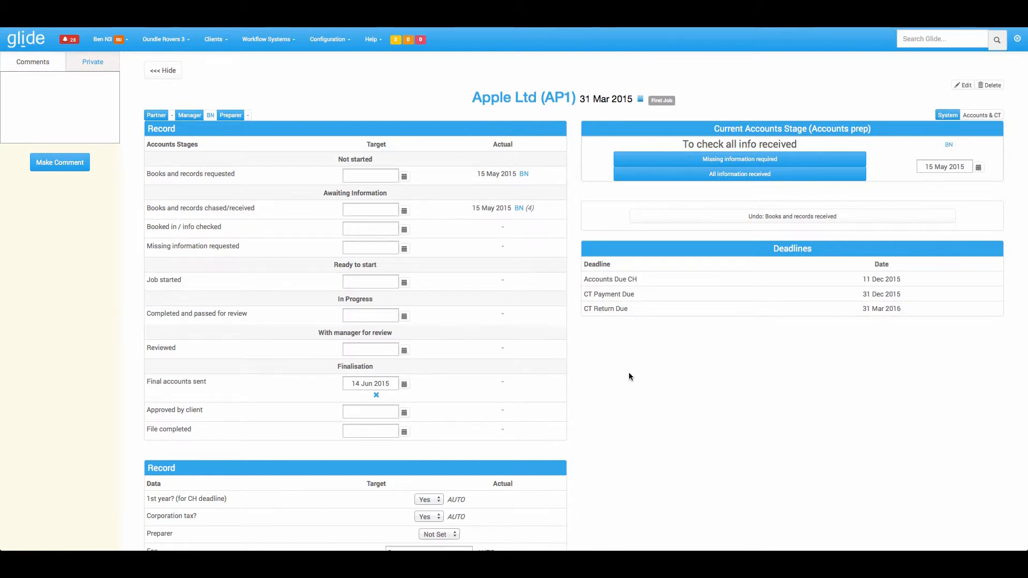
pyautogui.moveTo(685, 173)
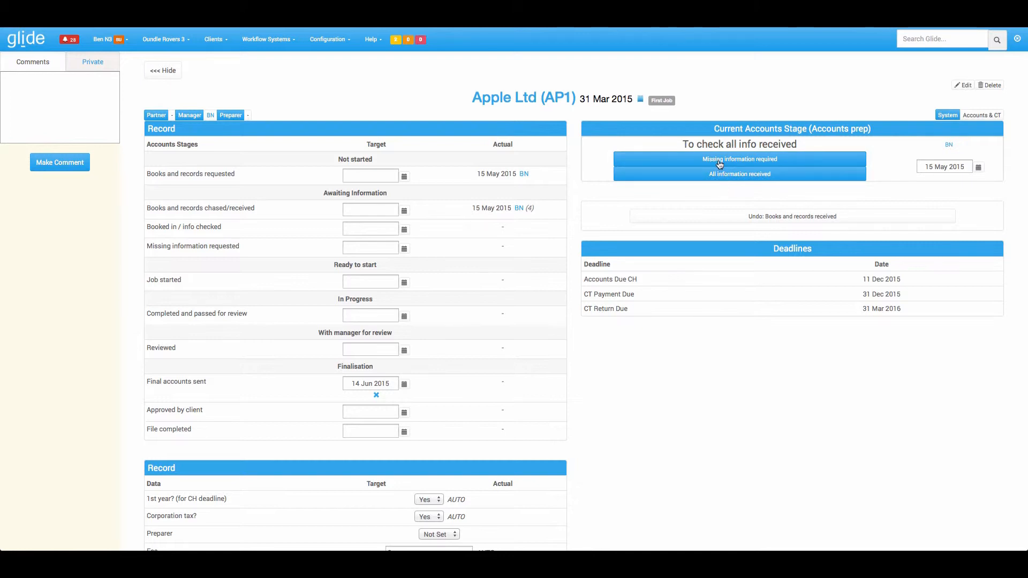
# Confirm all information received, moving Apple Ltd's job to 'to be started'
pyautogui.click(739, 174)
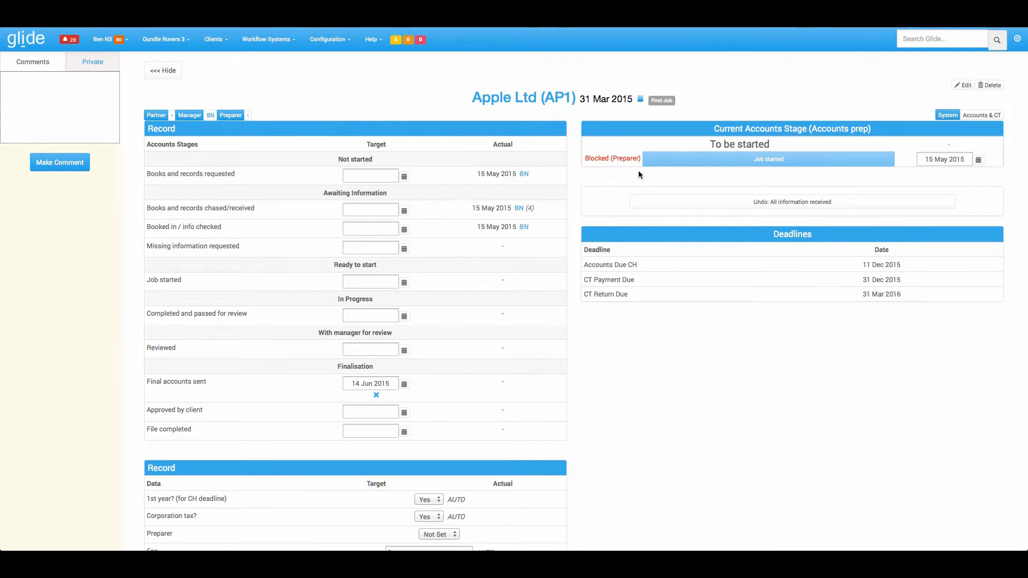
pyautogui.scroll(-3)
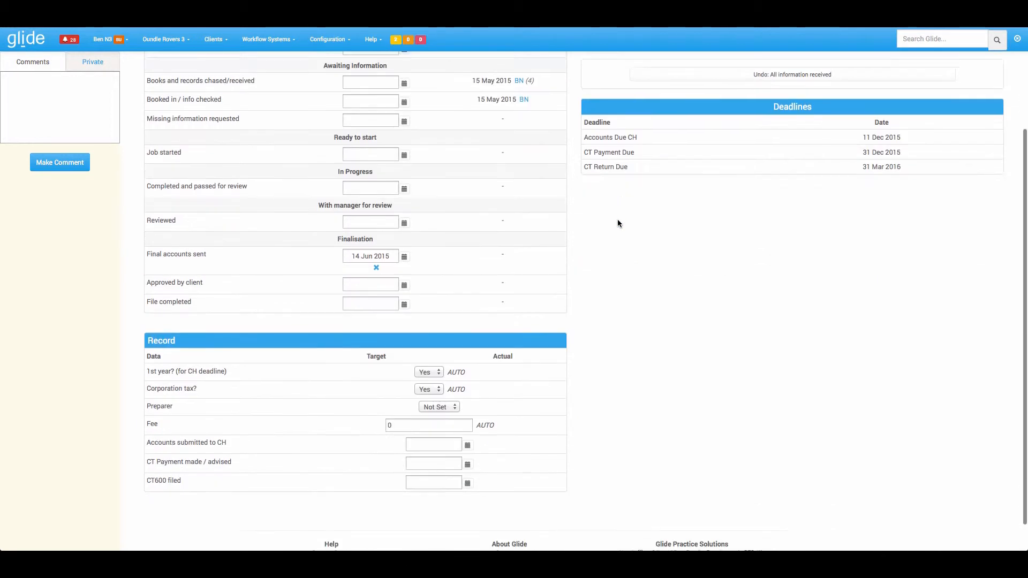
pyautogui.click(438, 407)
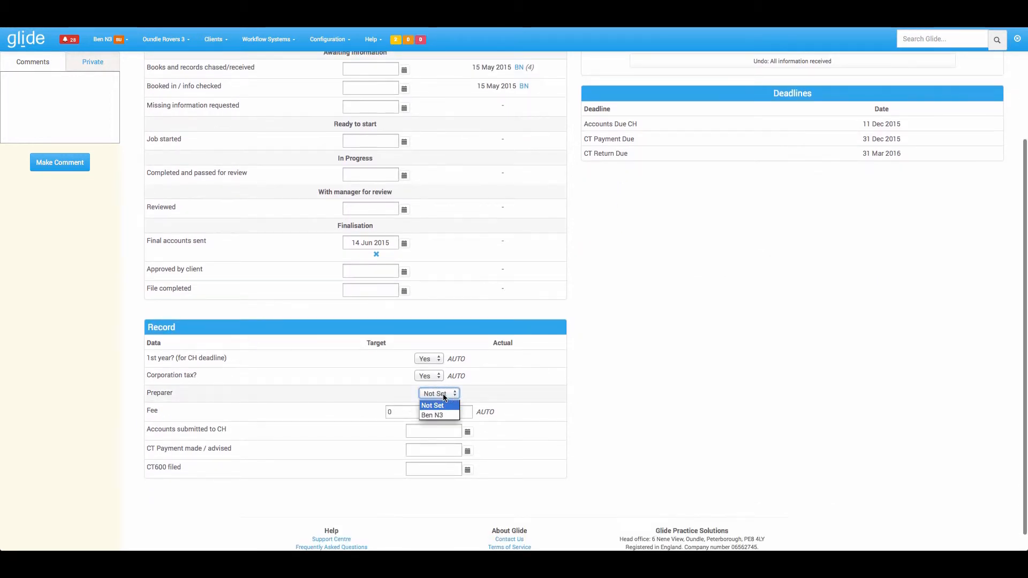
pyautogui.click(432, 415)
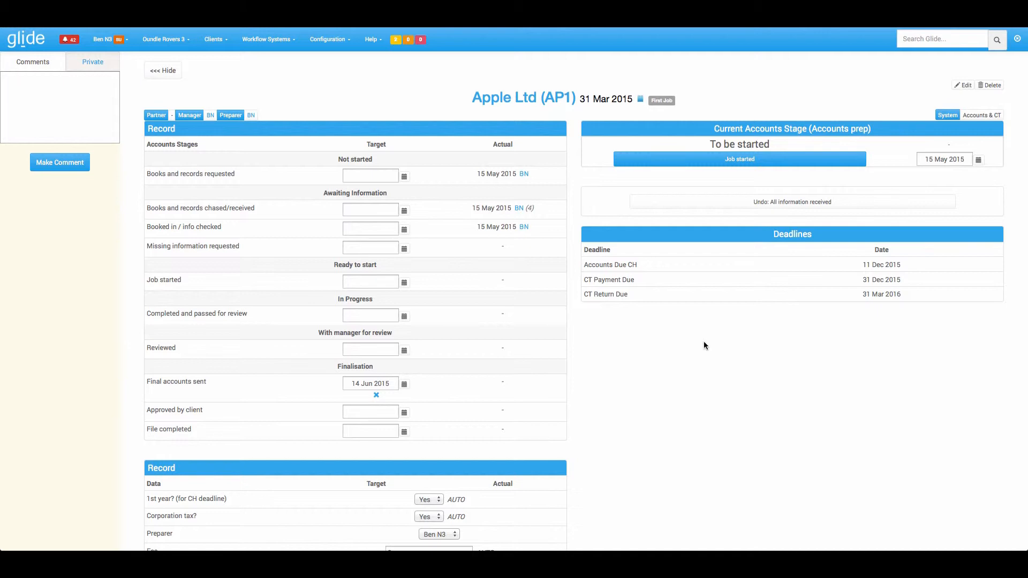
# Record job started, reviewed ok to send finals and client approval on 15 May 2015, reaching 'to finalise'
pyautogui.click(739, 158)
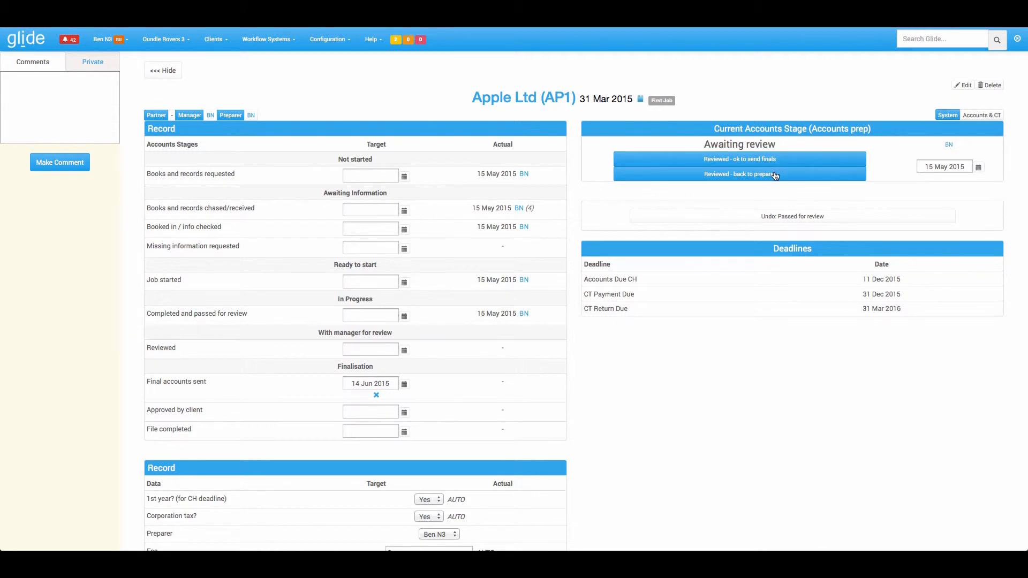
pyautogui.click(739, 159)
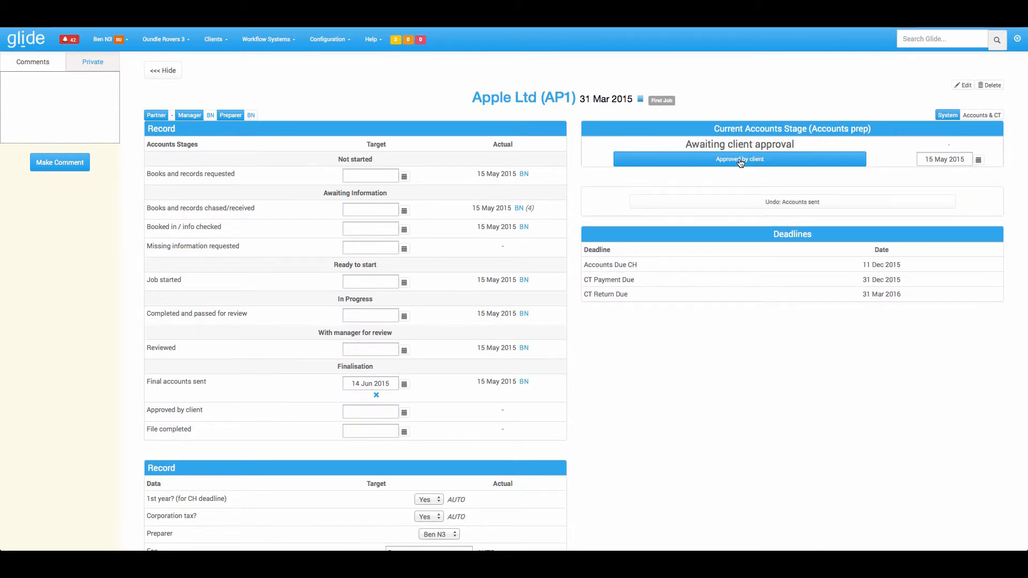
pyautogui.click(739, 160)
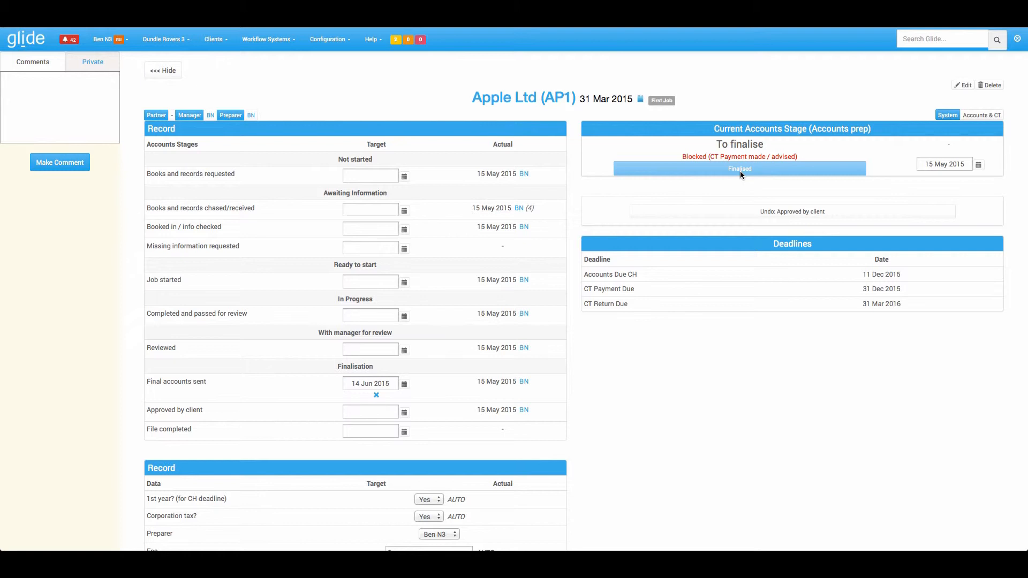
pyautogui.moveTo(524, 98)
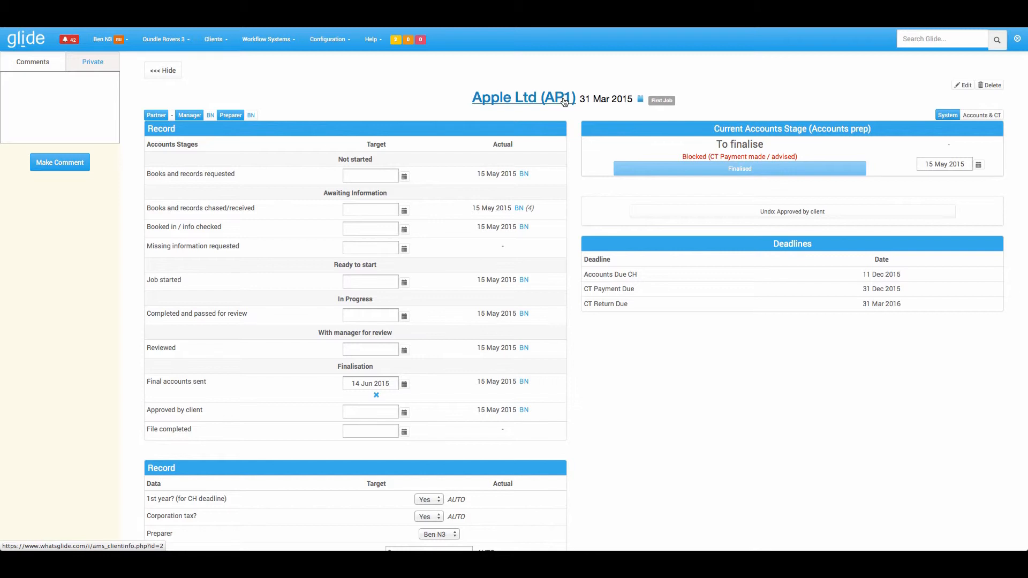
pyautogui.moveTo(683, 288)
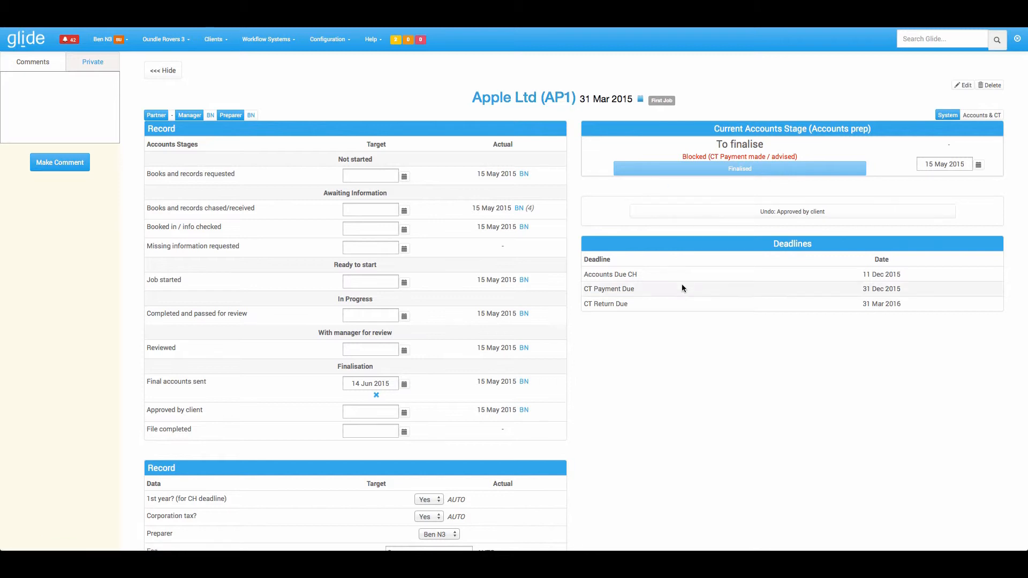
pyautogui.moveTo(688, 300)
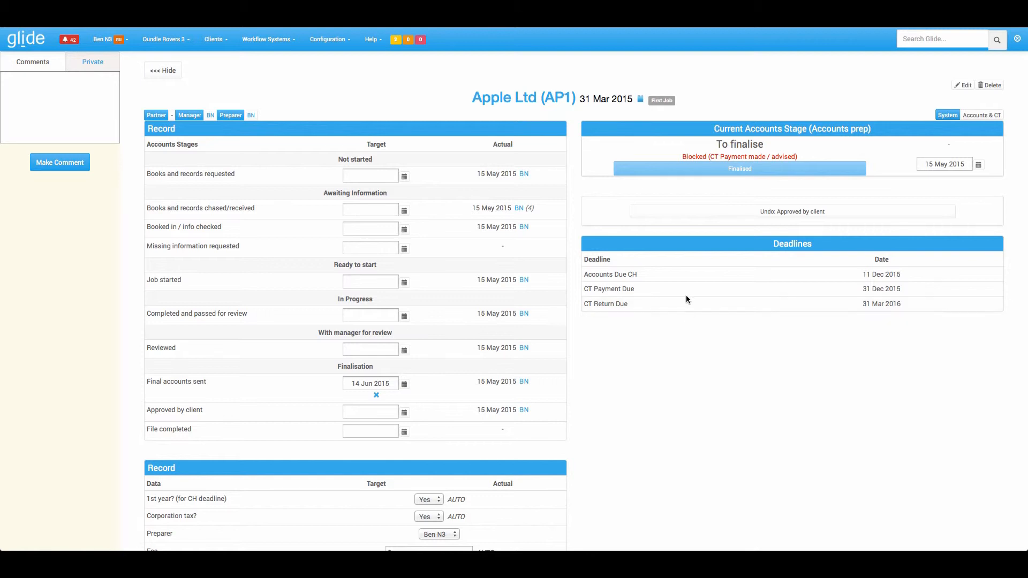
pyautogui.moveTo(685, 274)
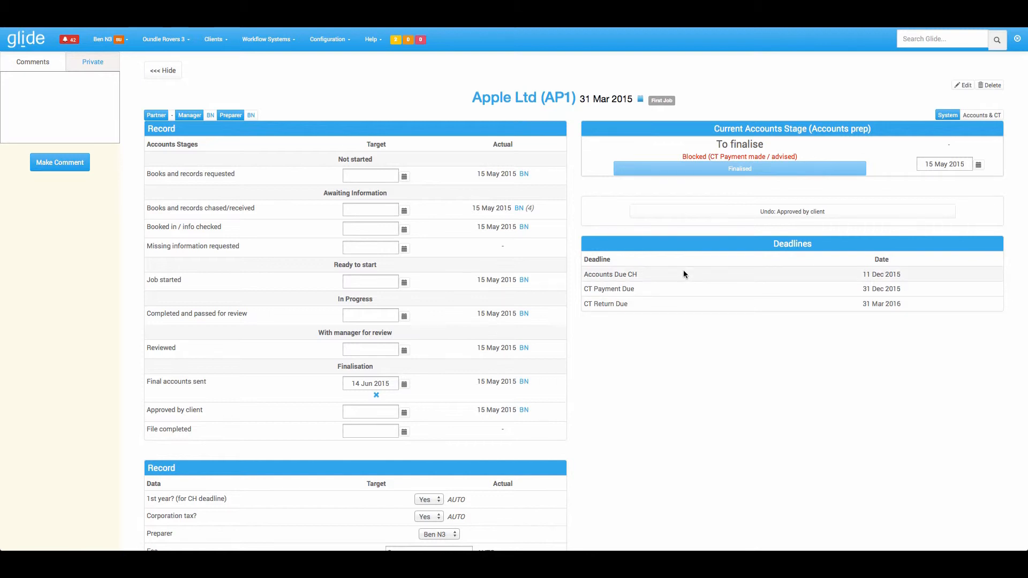
pyautogui.moveTo(408, 40)
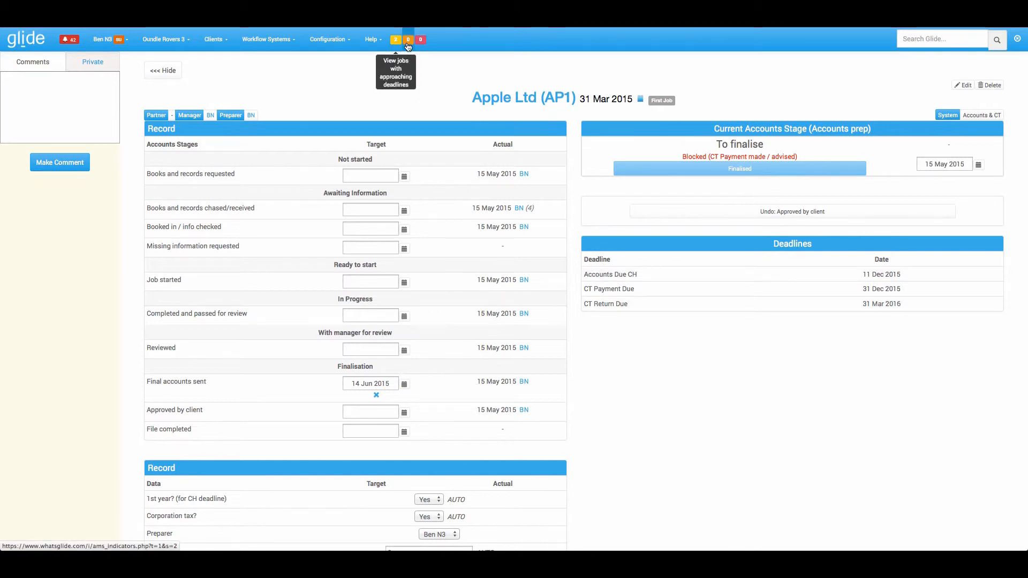
pyautogui.moveTo(419, 39)
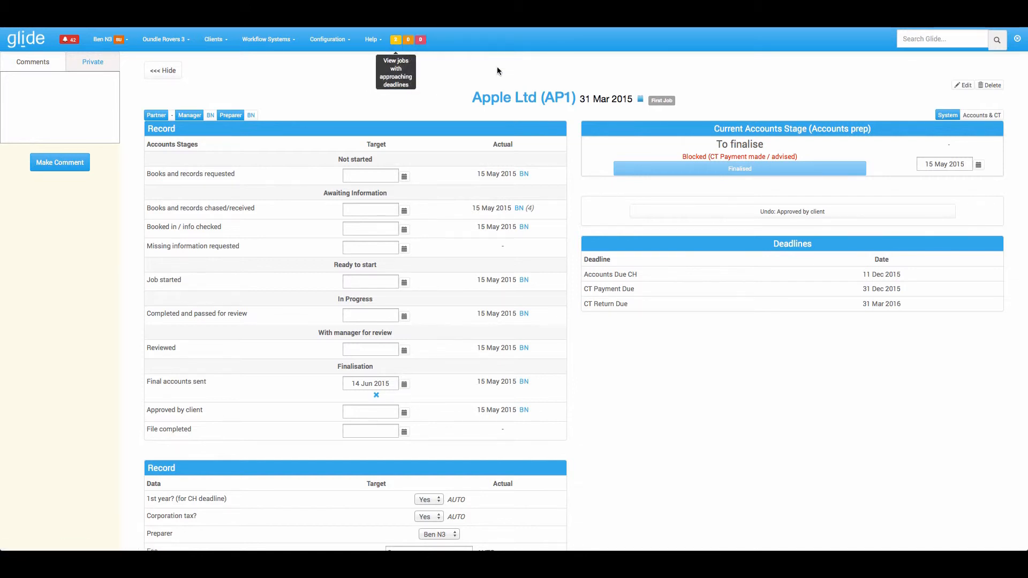
pyautogui.moveTo(659, 222)
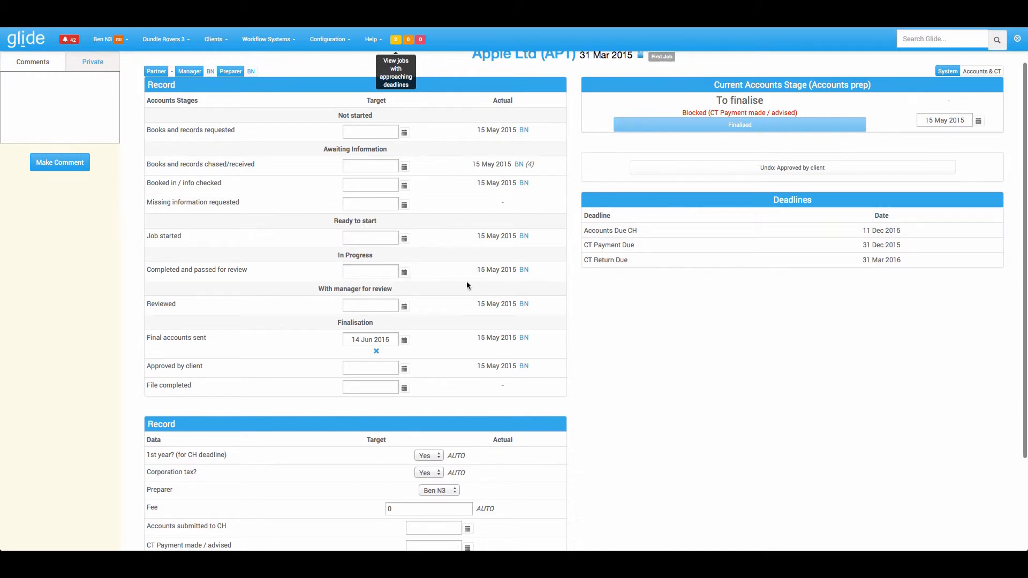
pyautogui.moveTo(260, 327)
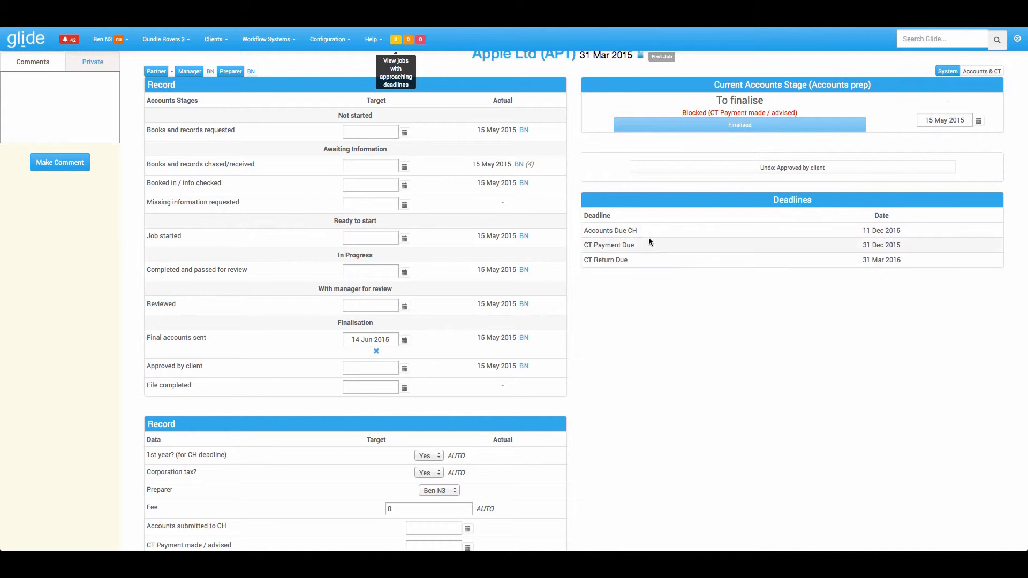
pyautogui.moveTo(641, 254)
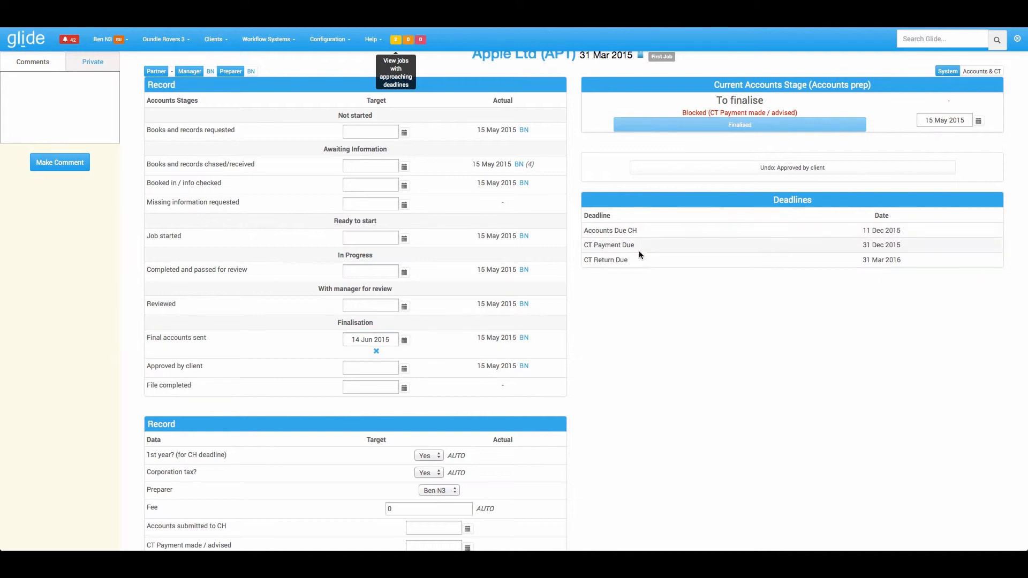
pyautogui.scroll(-3)
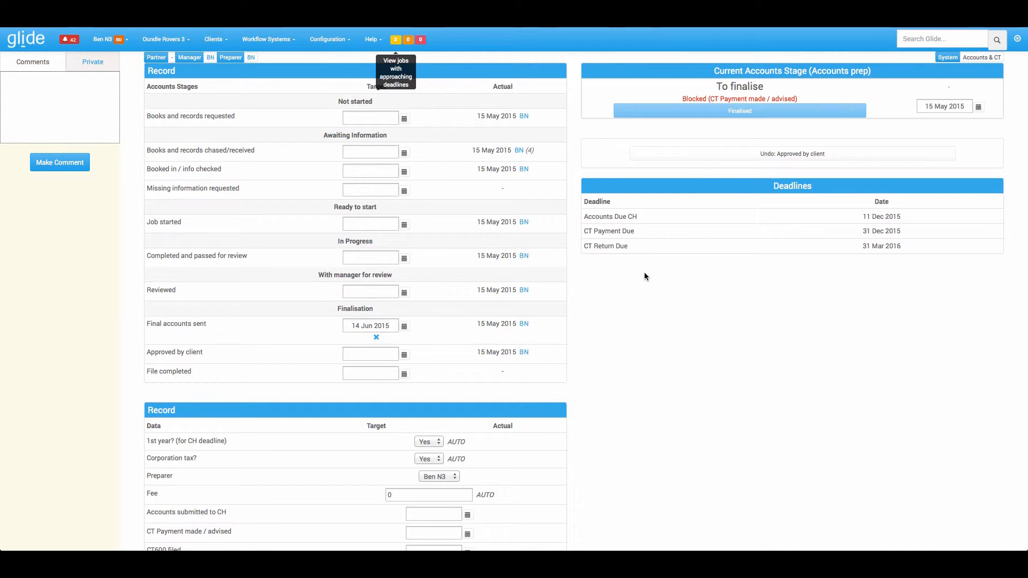
# Date the CH submission, CT payment (12 May 2015) and CT600 filing so the job reaches 'Complete'
pyautogui.scroll(-3)
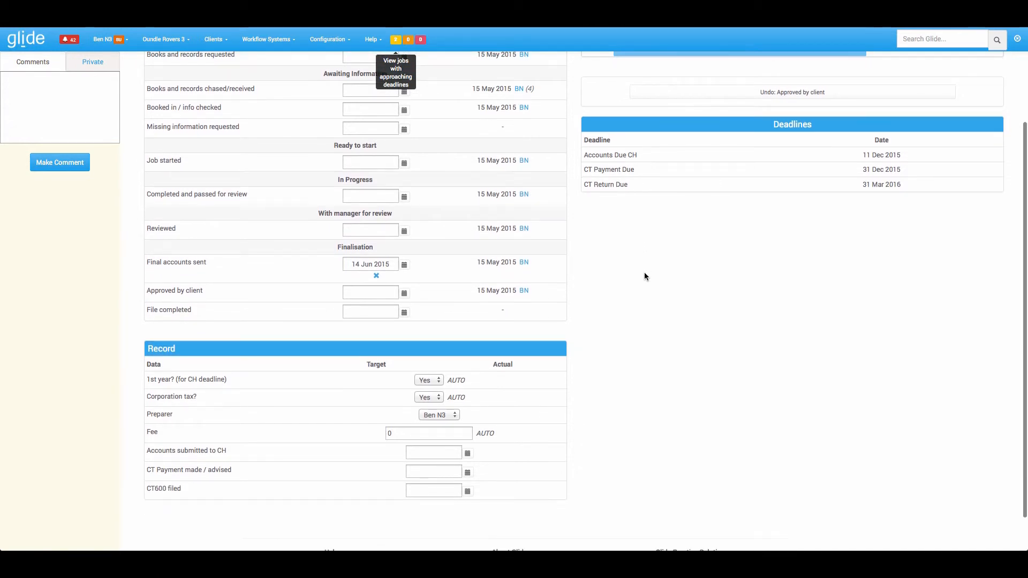
pyautogui.scroll(-3)
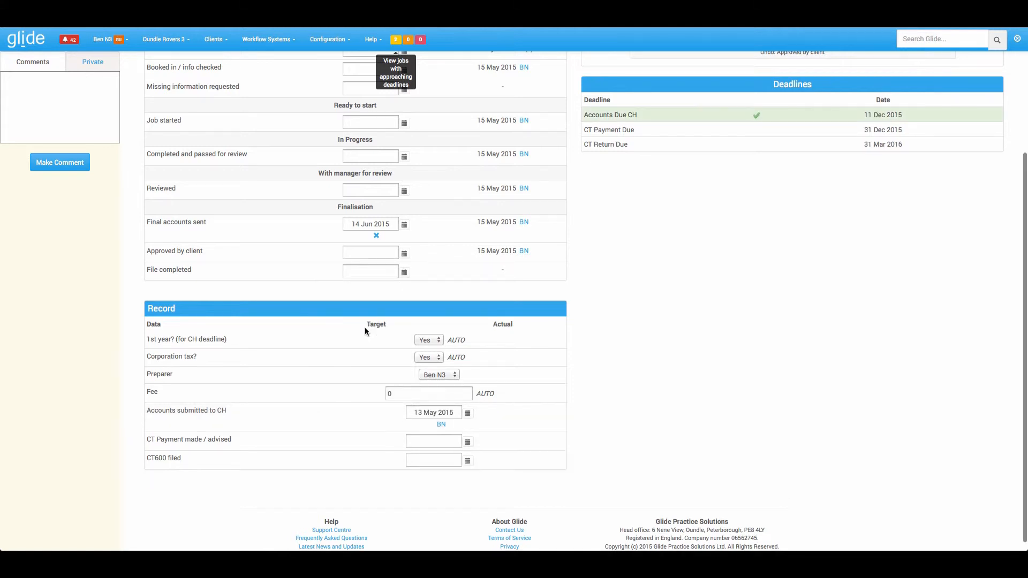
pyautogui.moveTo(725, 117)
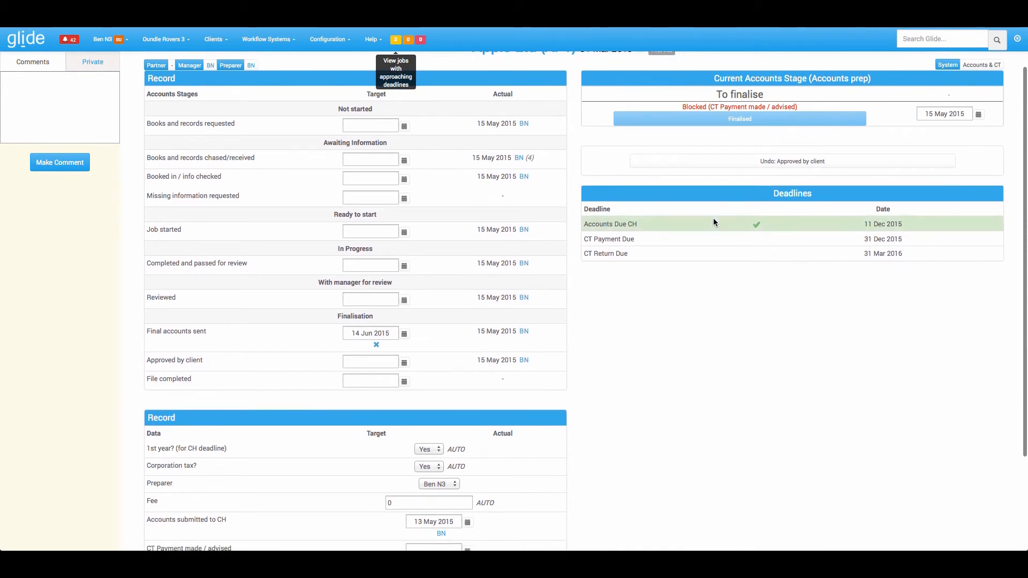
pyautogui.scroll(-3)
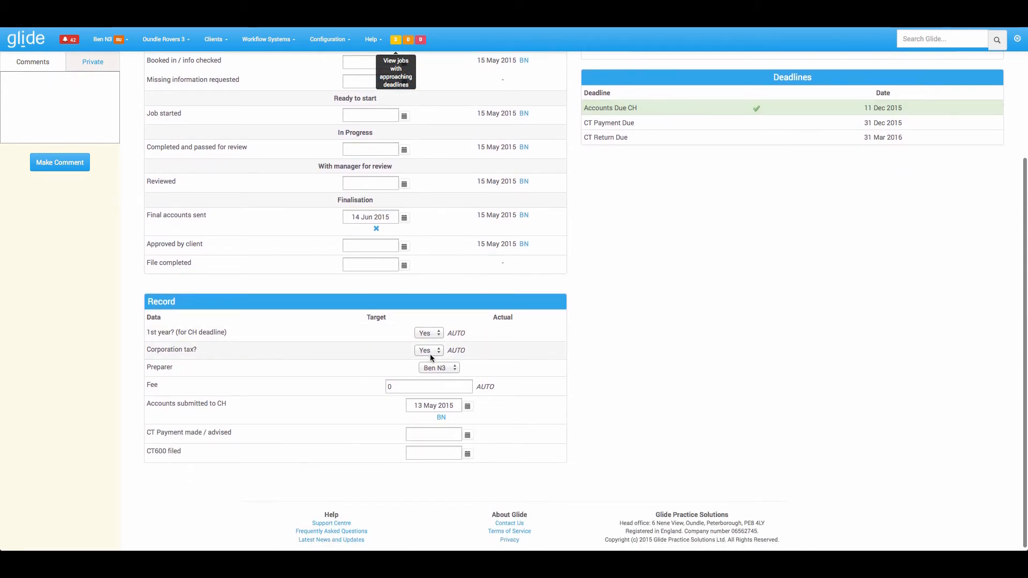
pyautogui.click(467, 434)
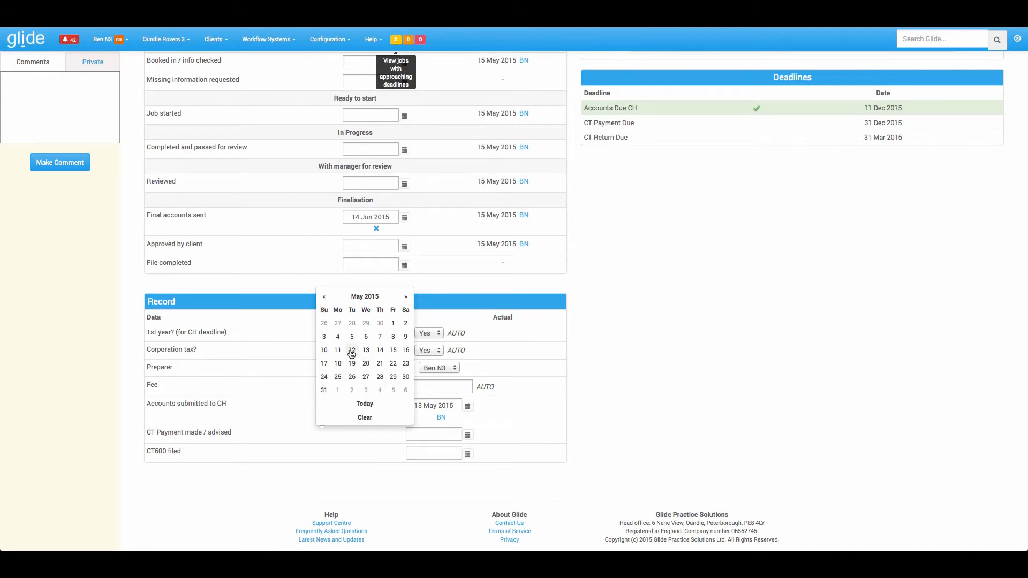
pyautogui.click(352, 349)
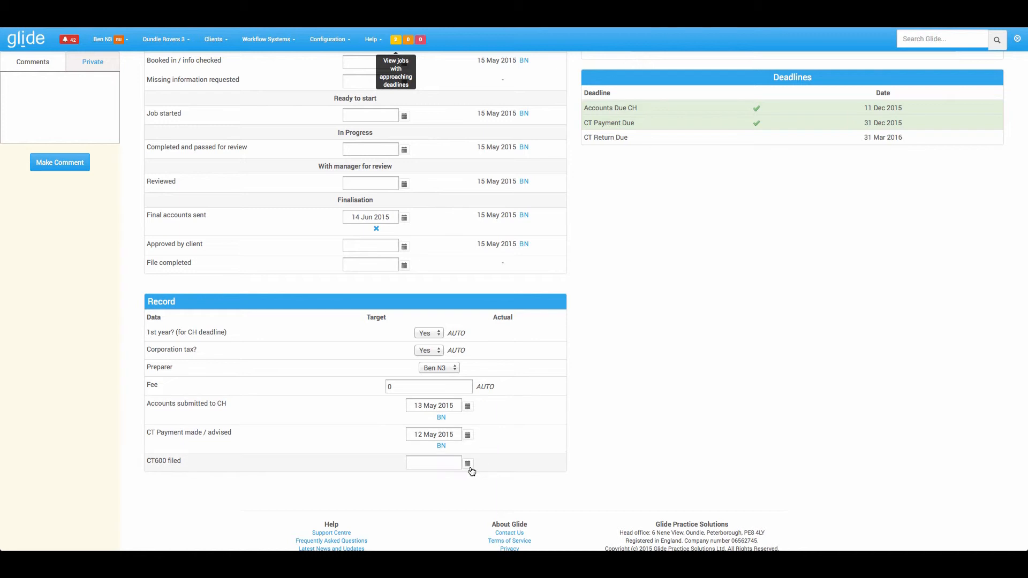
pyautogui.click(433, 463)
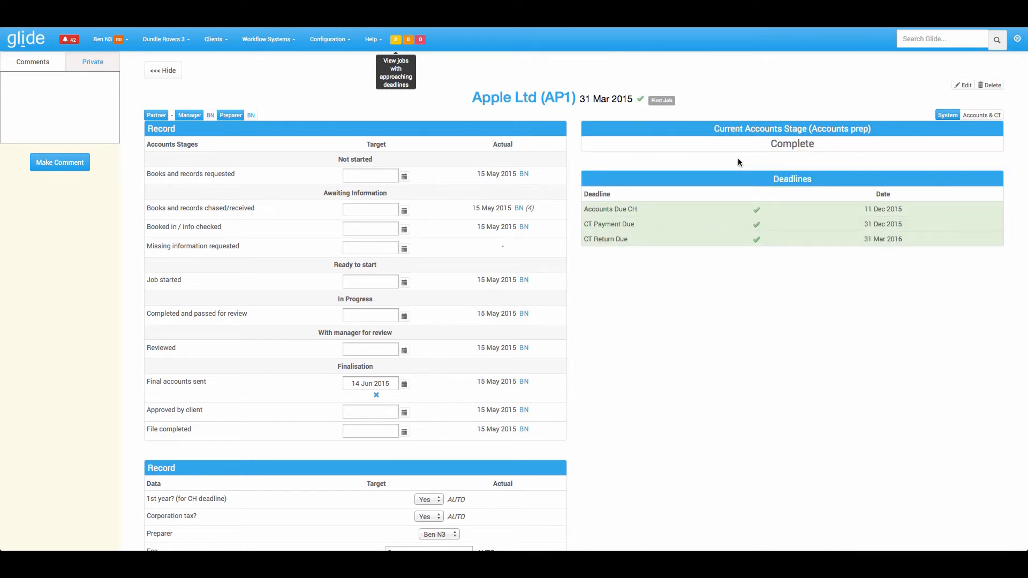
pyautogui.moveTo(498, 98)
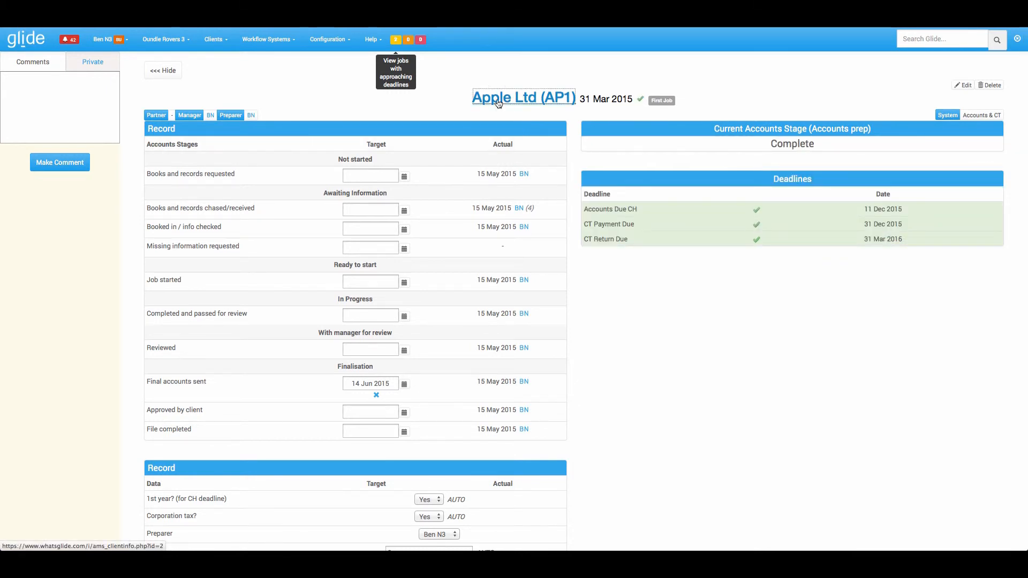
# Show the Apple Ltd (AP1) client card's Accounts section with the 31 Mar 2015 job under completed jobs
pyautogui.click(524, 97)
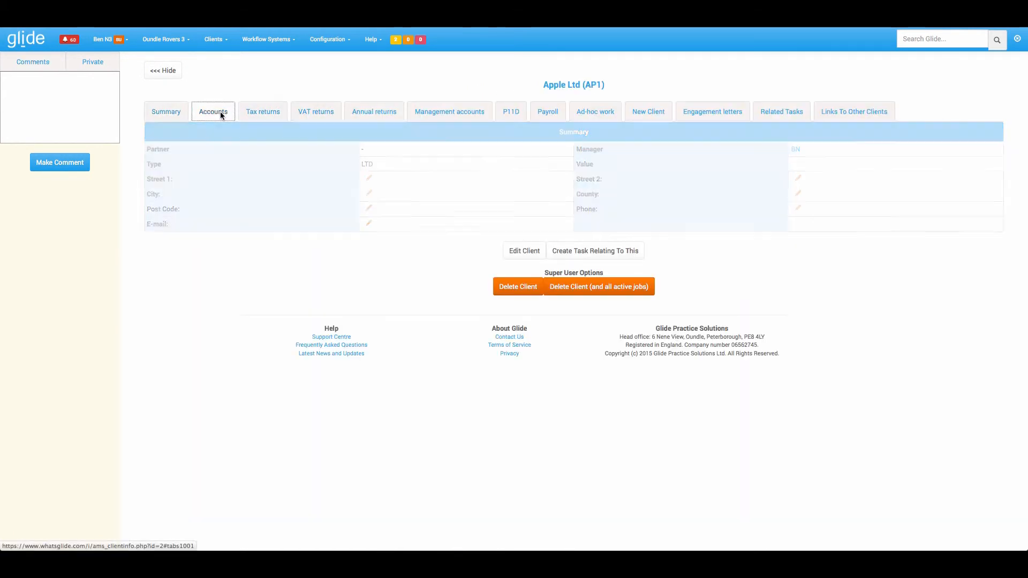
pyautogui.click(212, 110)
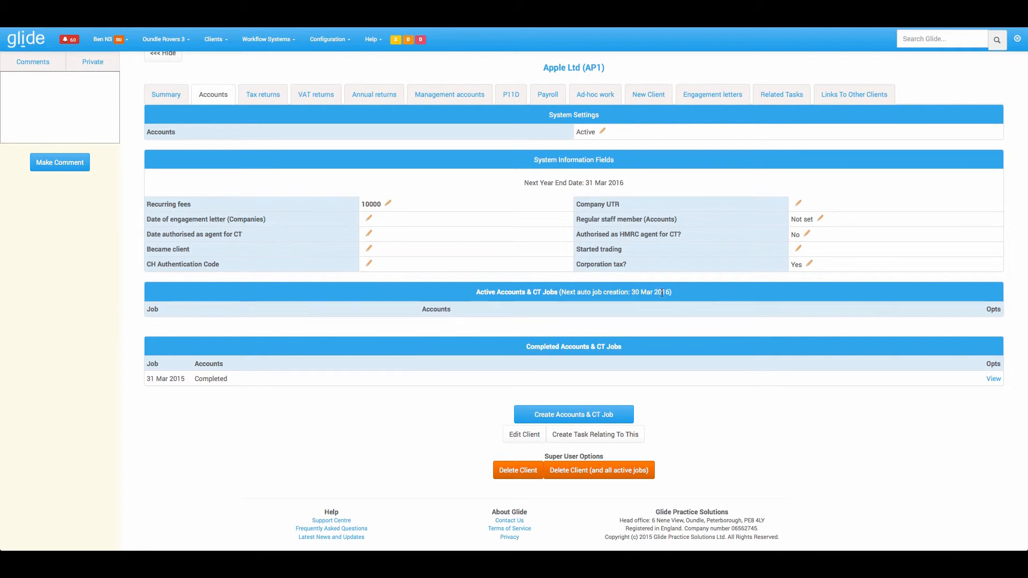
pyautogui.moveTo(603, 197)
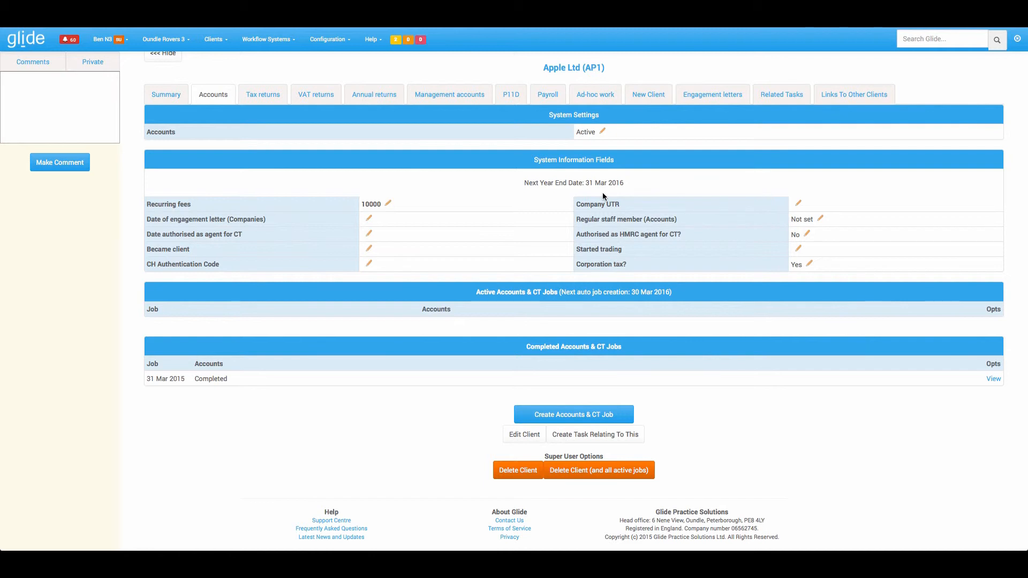
pyautogui.moveTo(653, 296)
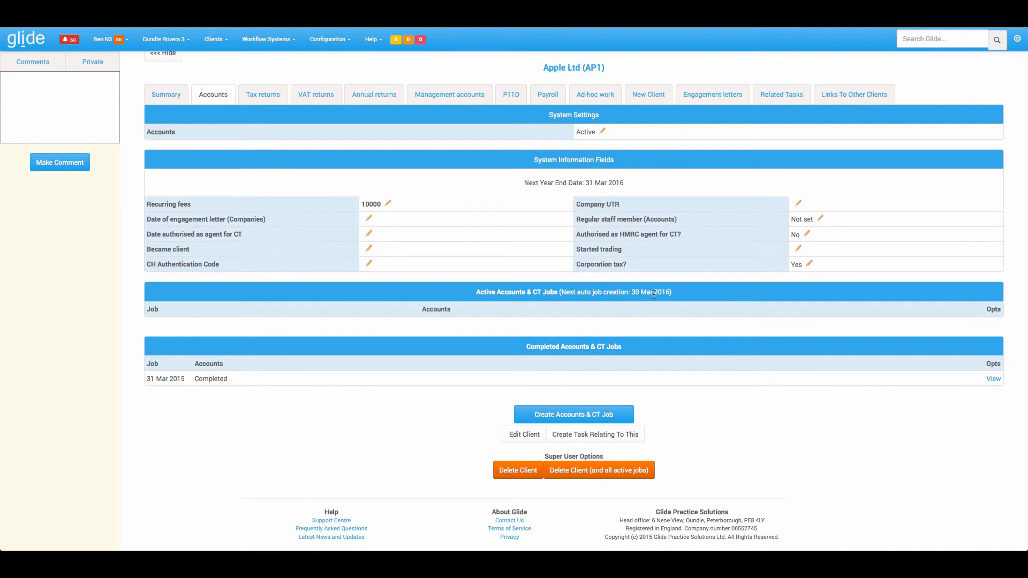
pyautogui.moveTo(609, 185)
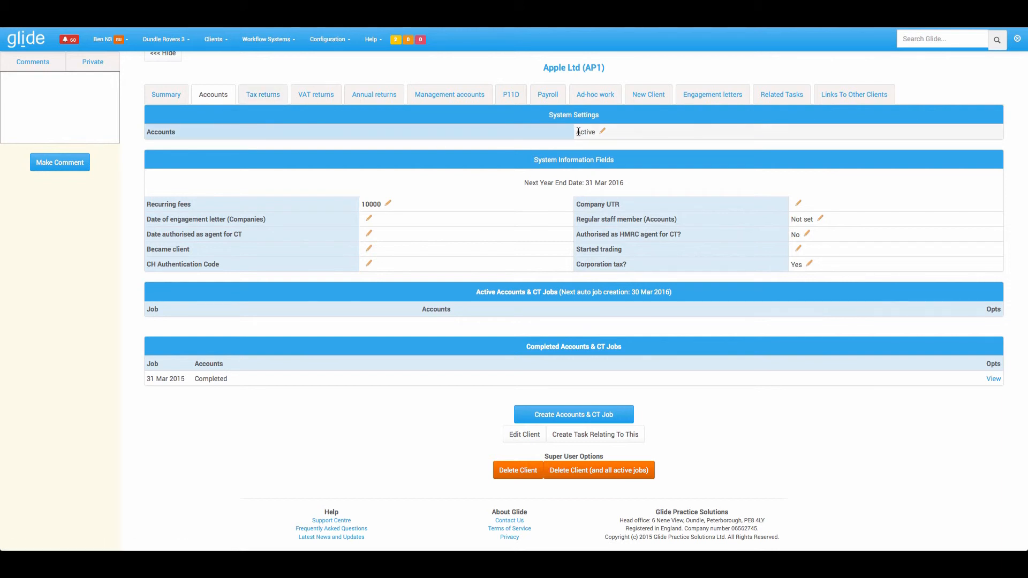
pyautogui.moveTo(629, 136)
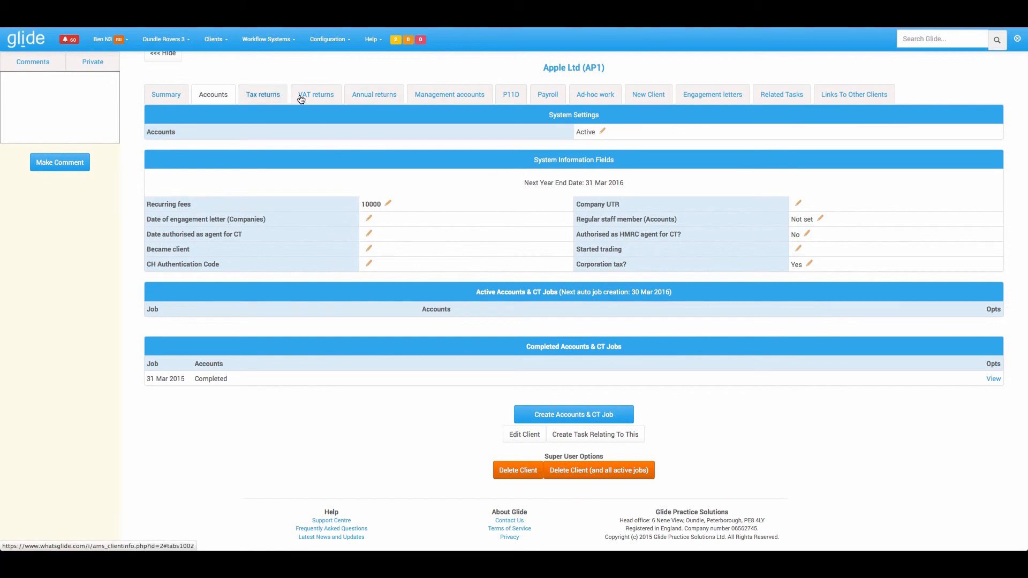
# Review the Management accounts, Annual returns and Ad-hoc work sections, then return to the dashboard
pyautogui.click(449, 94)
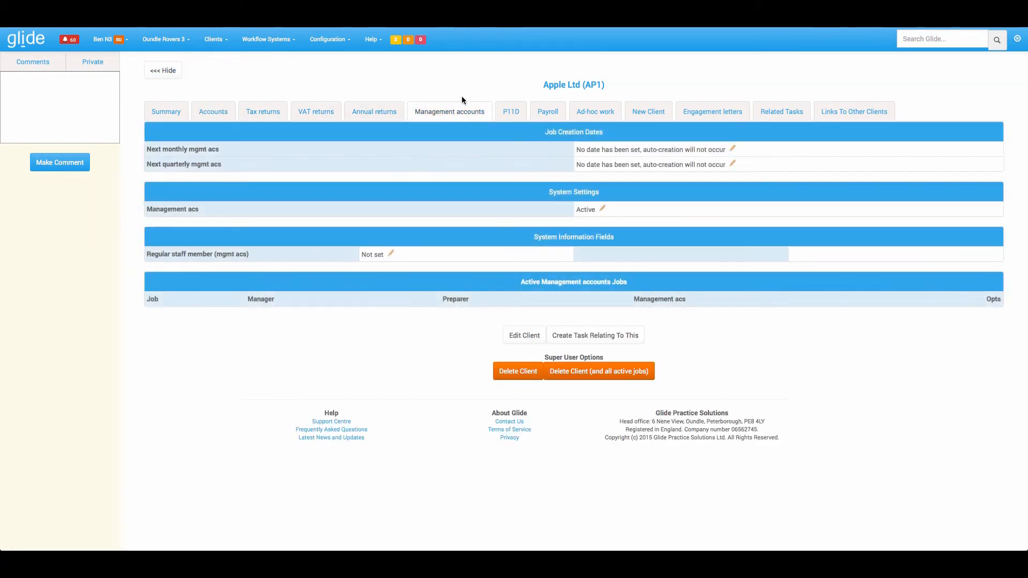
pyautogui.click(374, 110)
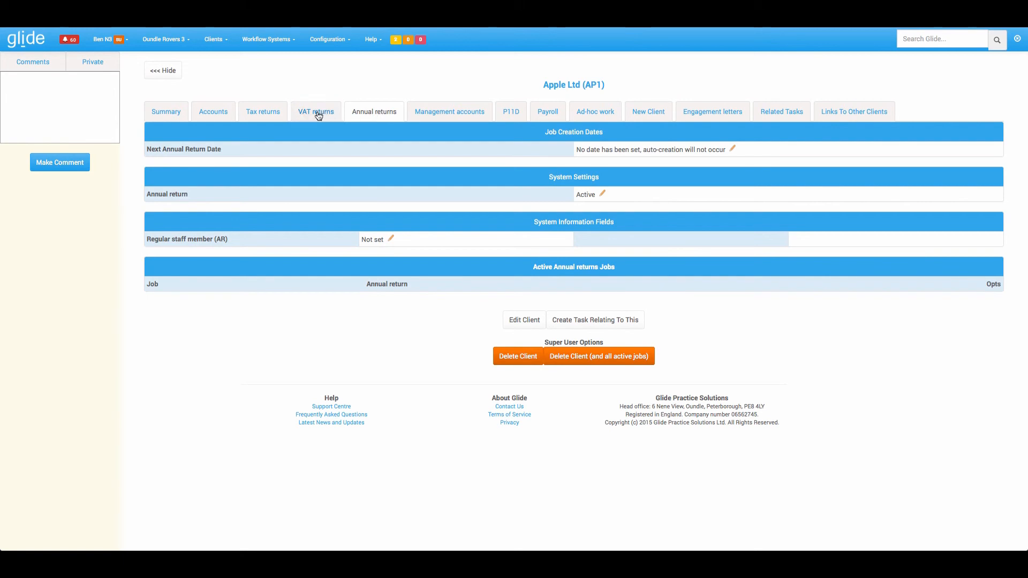
pyautogui.click(594, 111)
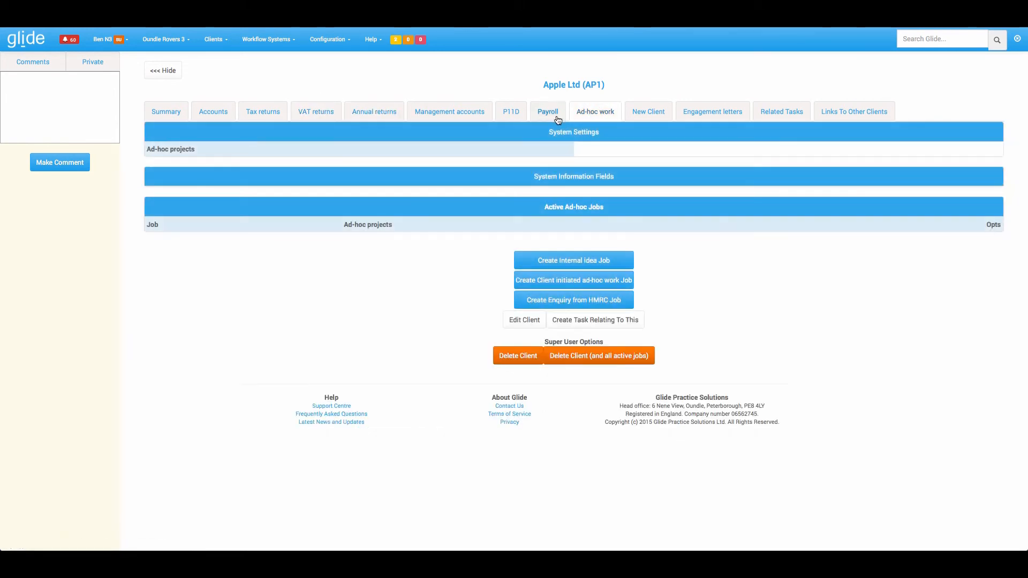
pyautogui.click(547, 110)
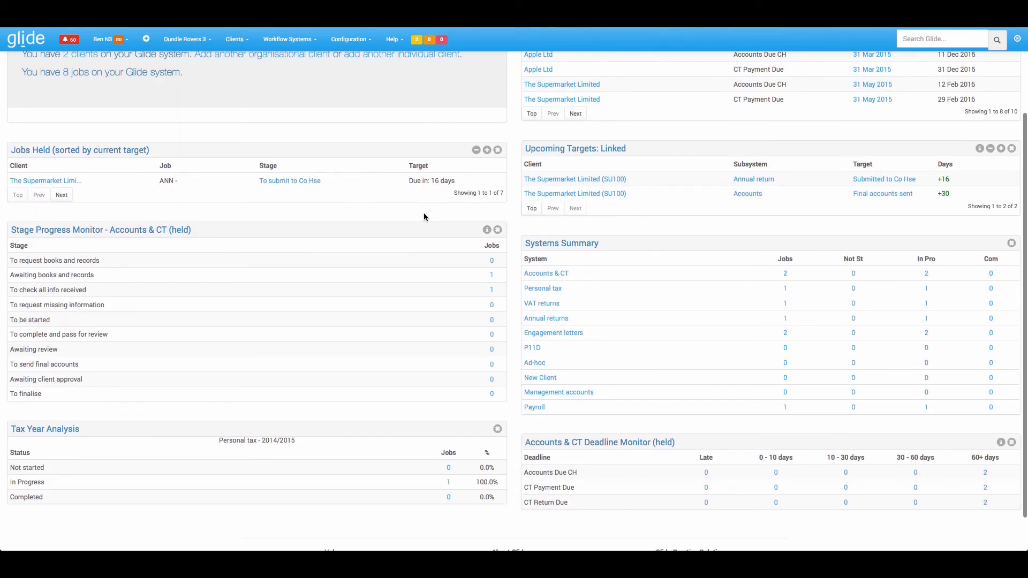
pyautogui.moveTo(98, 287)
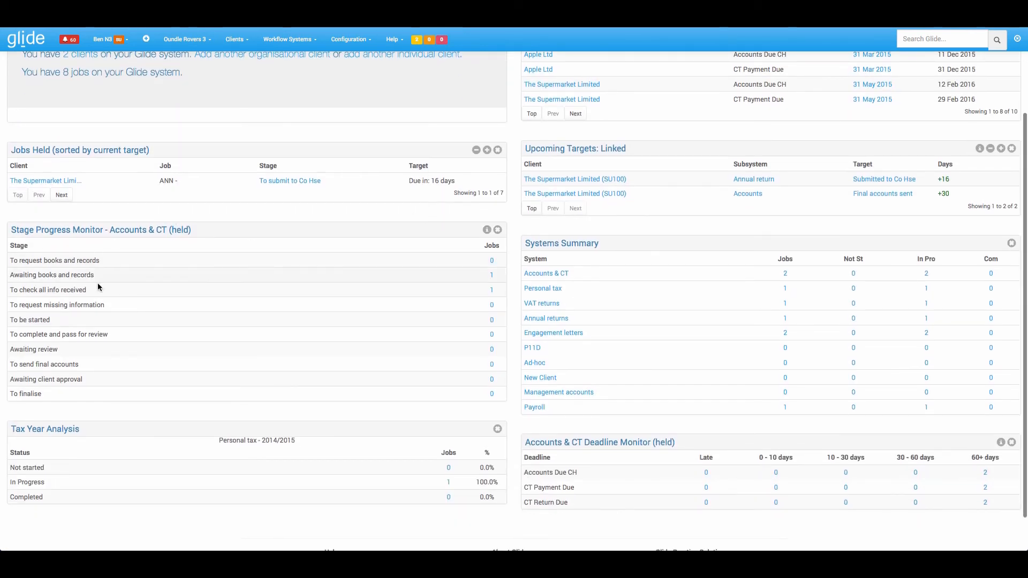
pyautogui.moveTo(158, 338)
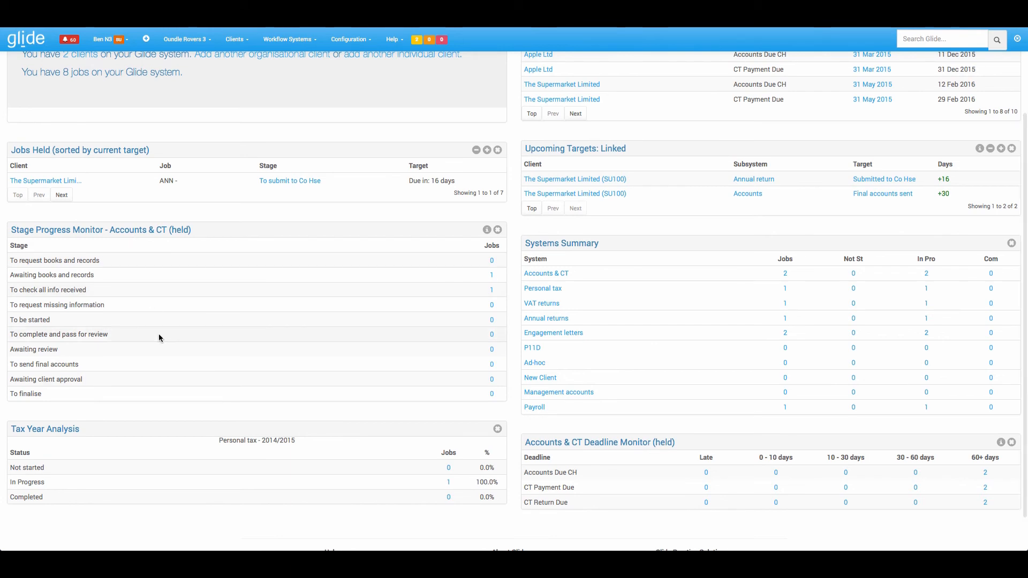